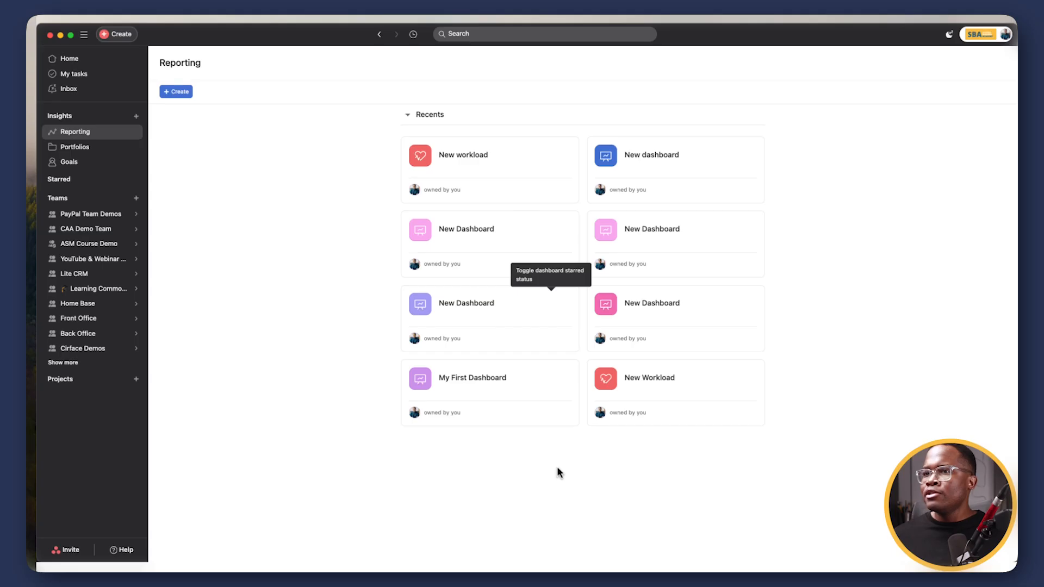
{"action": "mouse_move", "coordinate": [555, 466]}
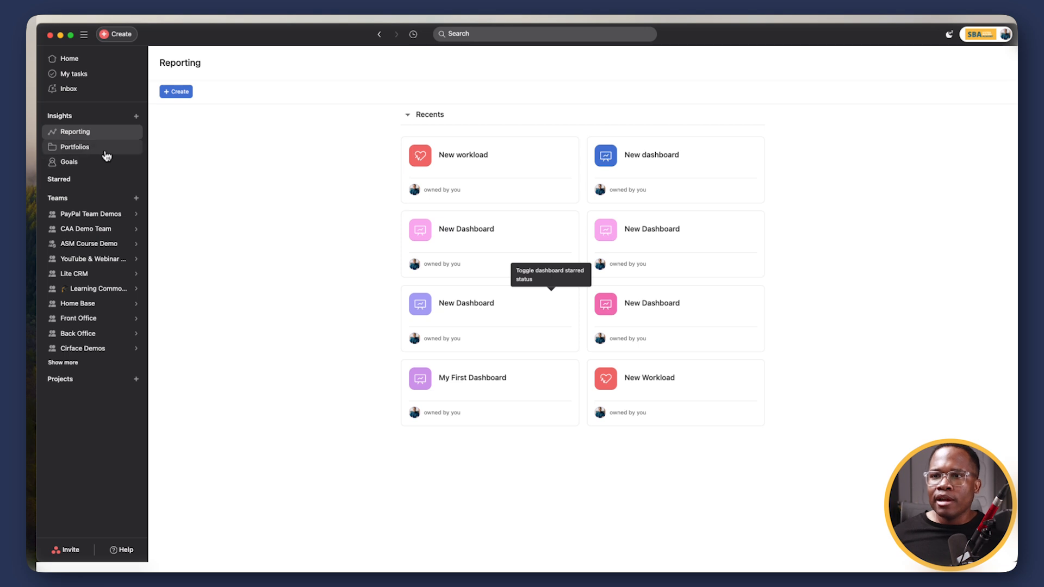
{"action": "mouse_move", "coordinate": [92, 131]}
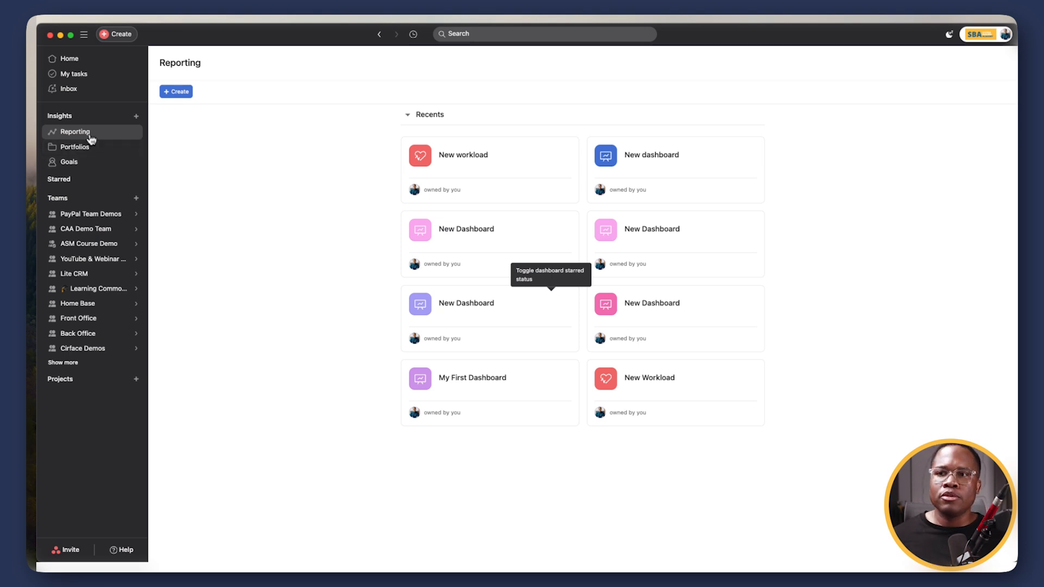
Open the Reporting Create menu showing Dashboard, Workload view and Capacity plan.
{"action": "left_click", "coordinate": [176, 91]}
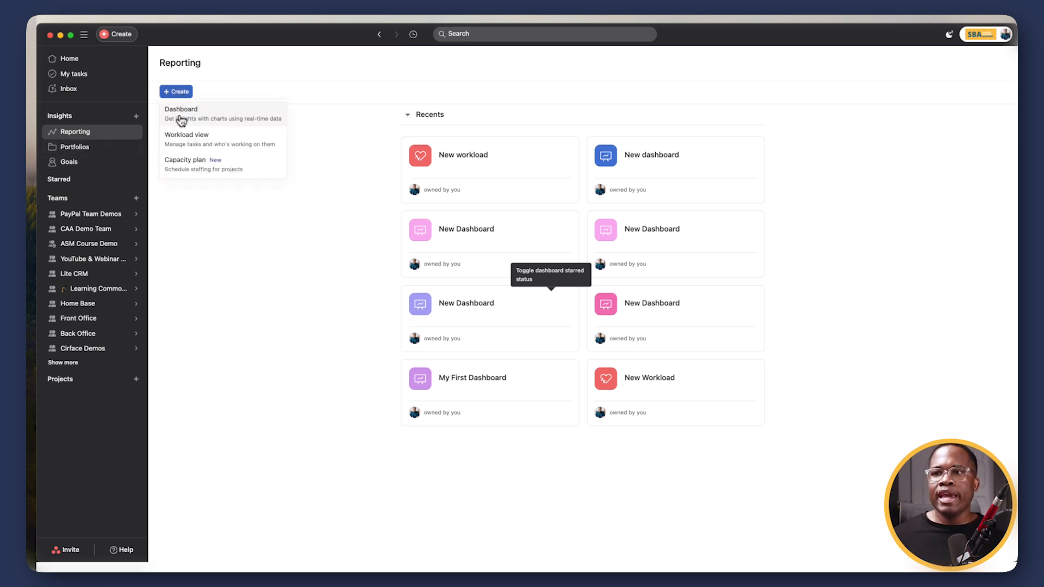
{"action": "mouse_move", "coordinate": [185, 135]}
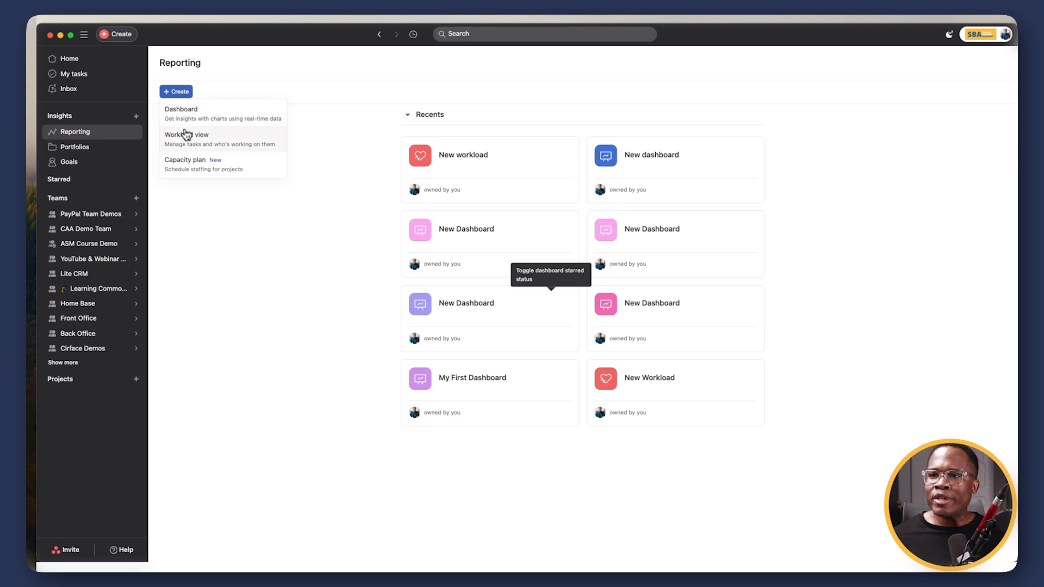
{"action": "mouse_move", "coordinate": [197, 169]}
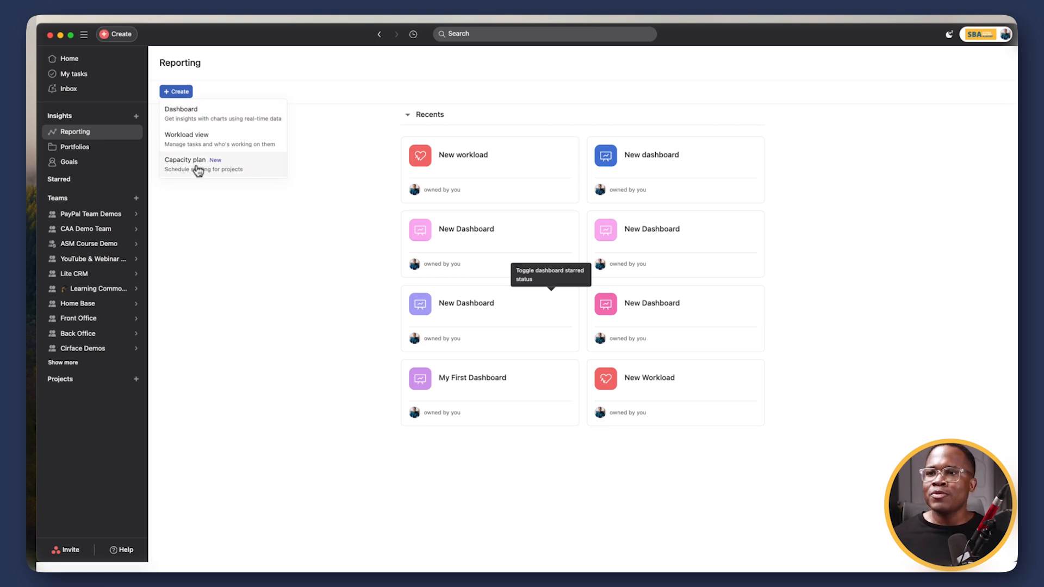
{"action": "mouse_move", "coordinate": [227, 174]}
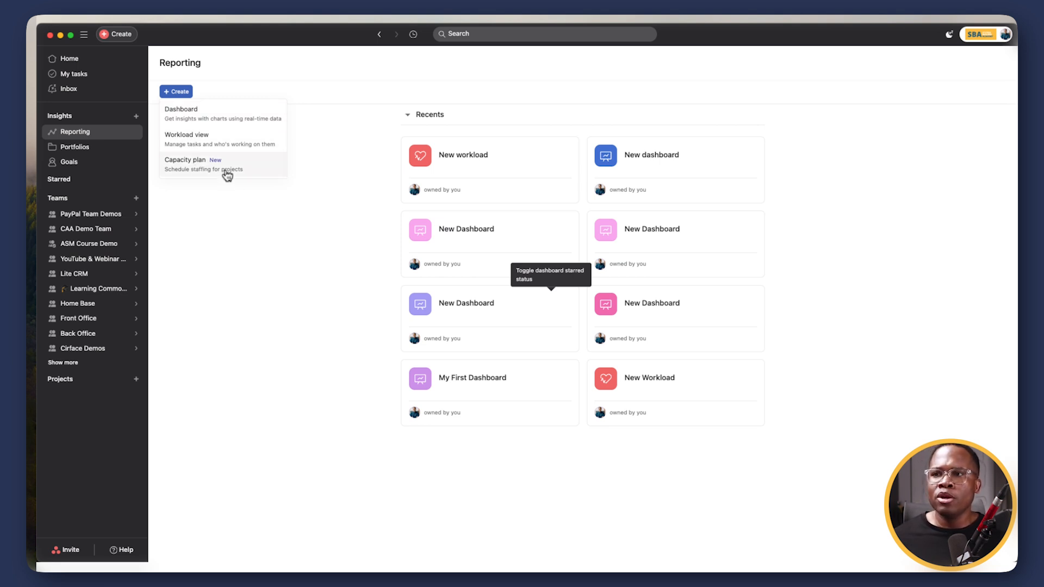
Create a capacity plan, expand the member's allocations, and begin adding another project.
{"action": "left_click", "coordinate": [193, 159]}
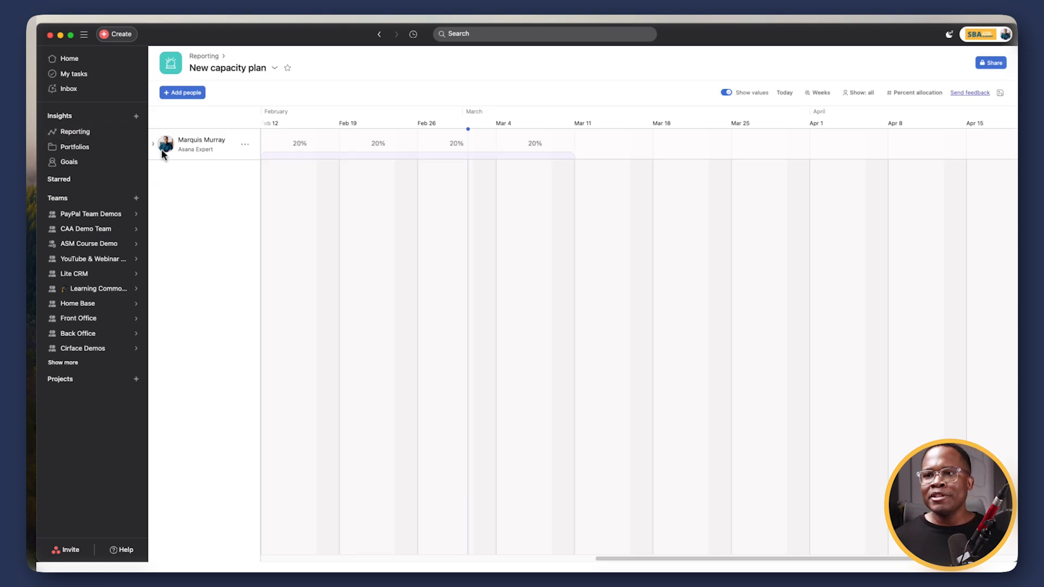
{"action": "left_click", "coordinate": [153, 143]}
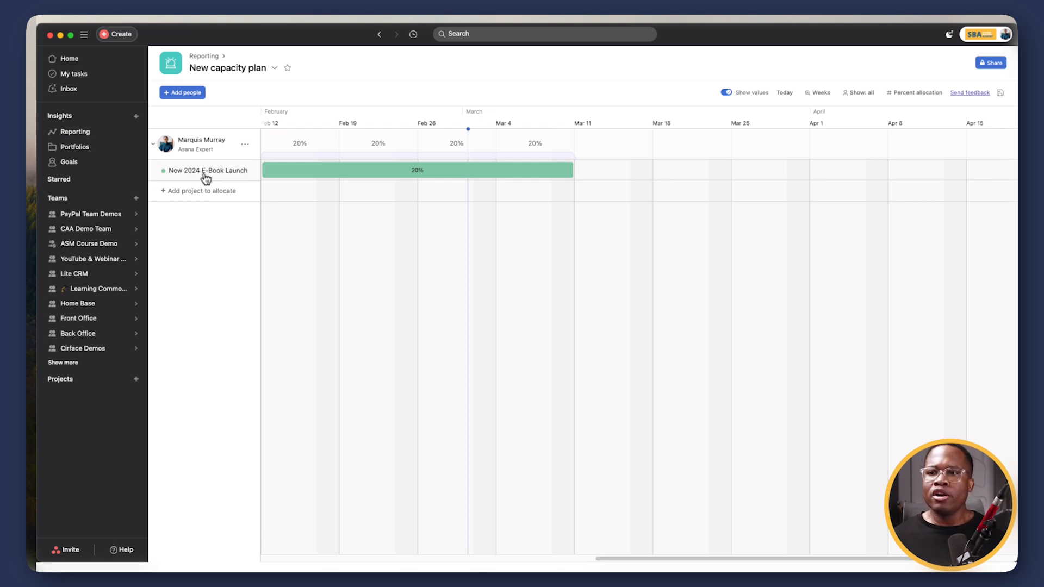
{"action": "left_click", "coordinate": [203, 191]}
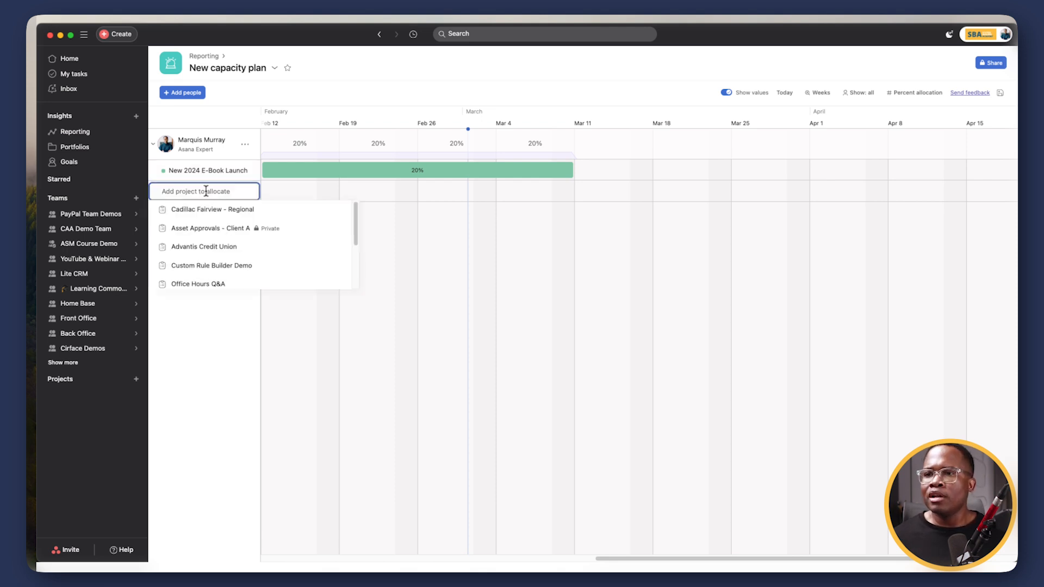
Add three projects, moving CRF Hero UI Assets to Mar 4–31 and Office Hours Q&A through Mar 17.
{"action": "left_click", "coordinate": [209, 228]}
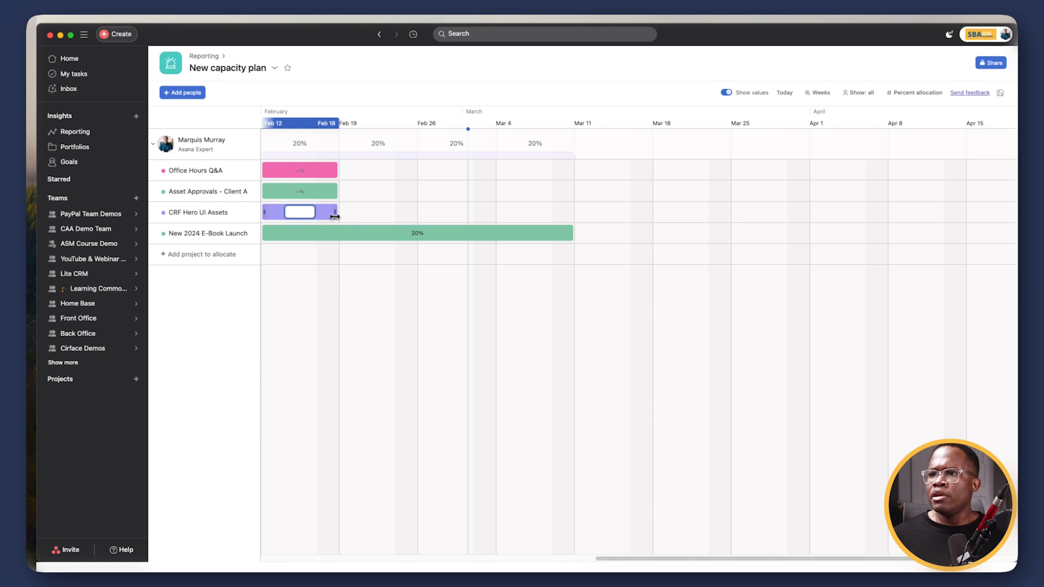
{"action": "left_click_drag", "start_coordinate": [335, 212], "coordinate": [589, 211]}
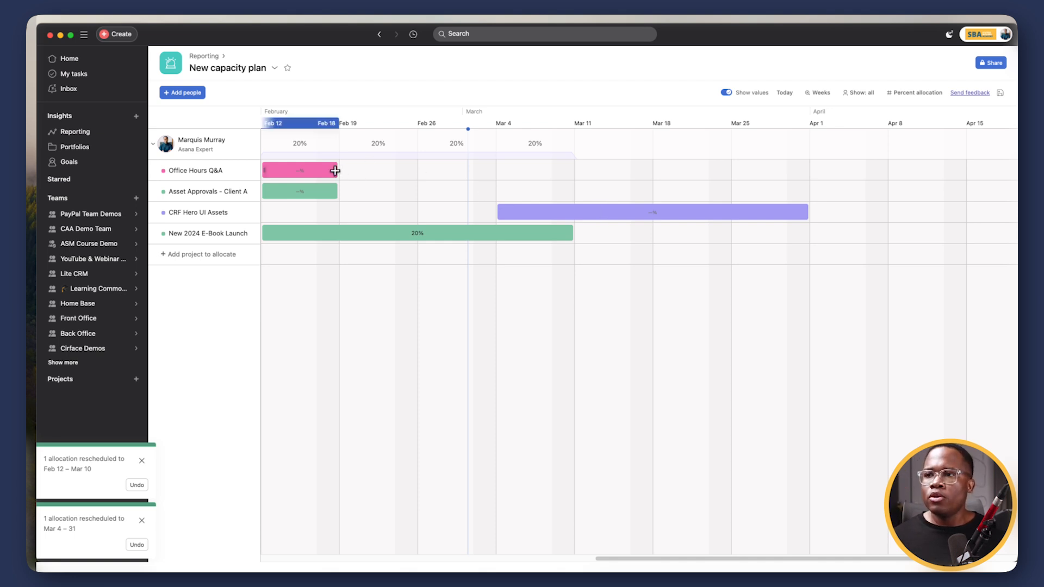
{"action": "left_click_drag", "start_coordinate": [335, 170], "coordinate": [493, 170]}
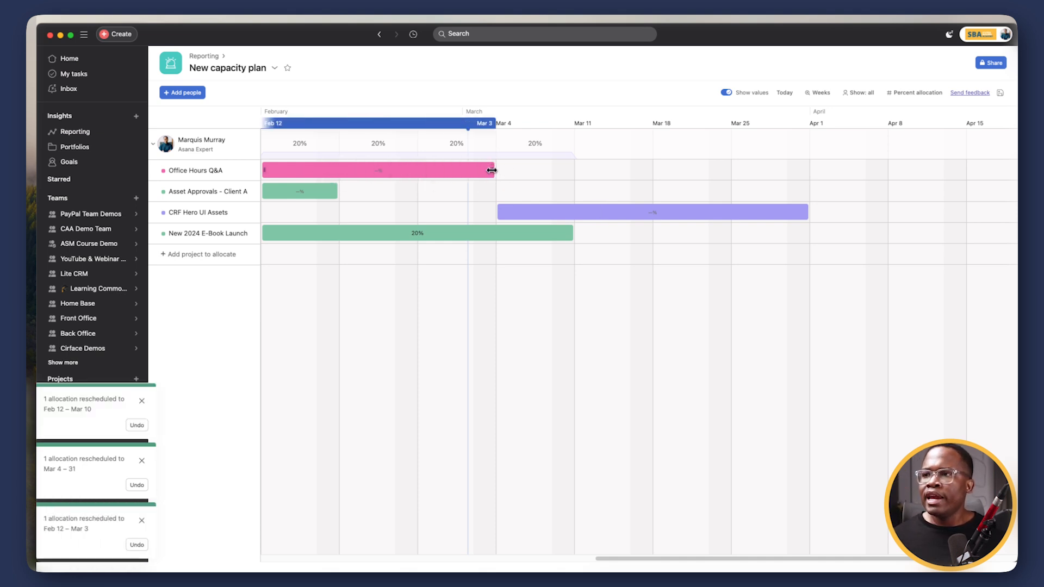
{"action": "left_click_drag", "start_coordinate": [492, 169], "coordinate": [647, 170]}
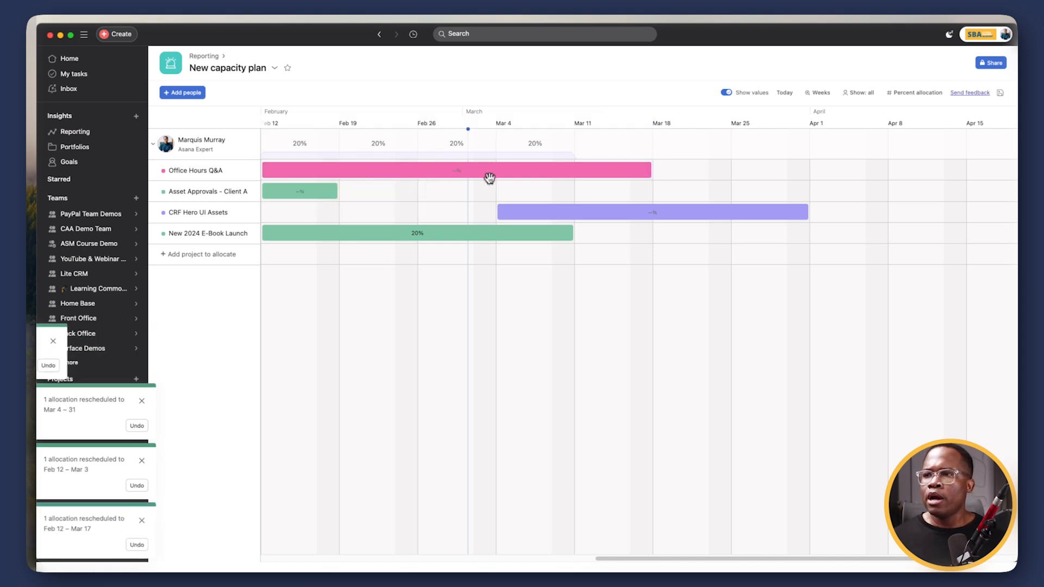
Set Office Hours Q&A to 5% and Asset Approvals to 10% over Feb 26–Mar 13.
{"action": "left_click", "coordinate": [456, 169]}
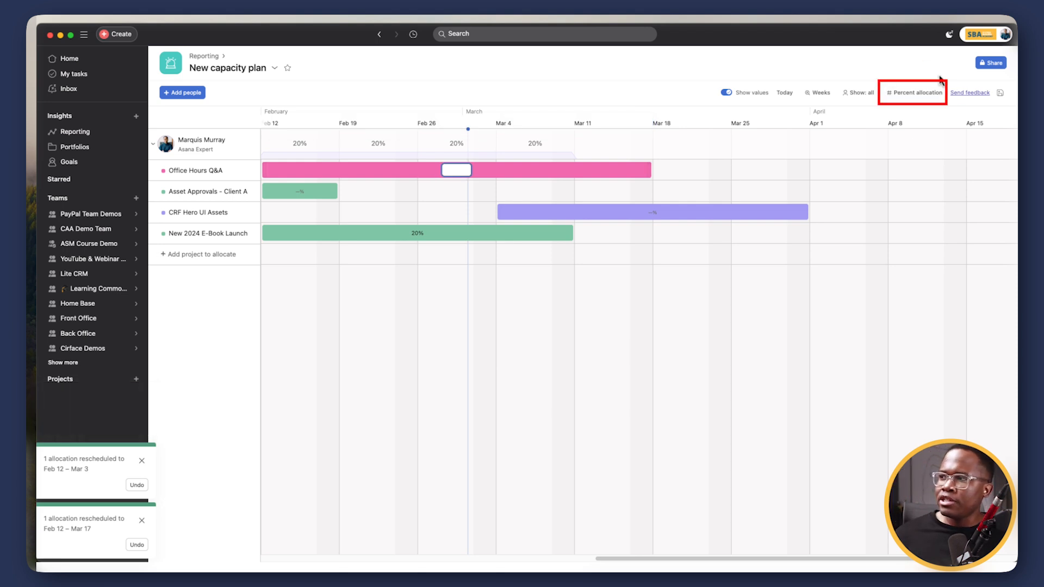
{"action": "mouse_move", "coordinate": [926, 97]}
{"action": "type", "text": "5"}
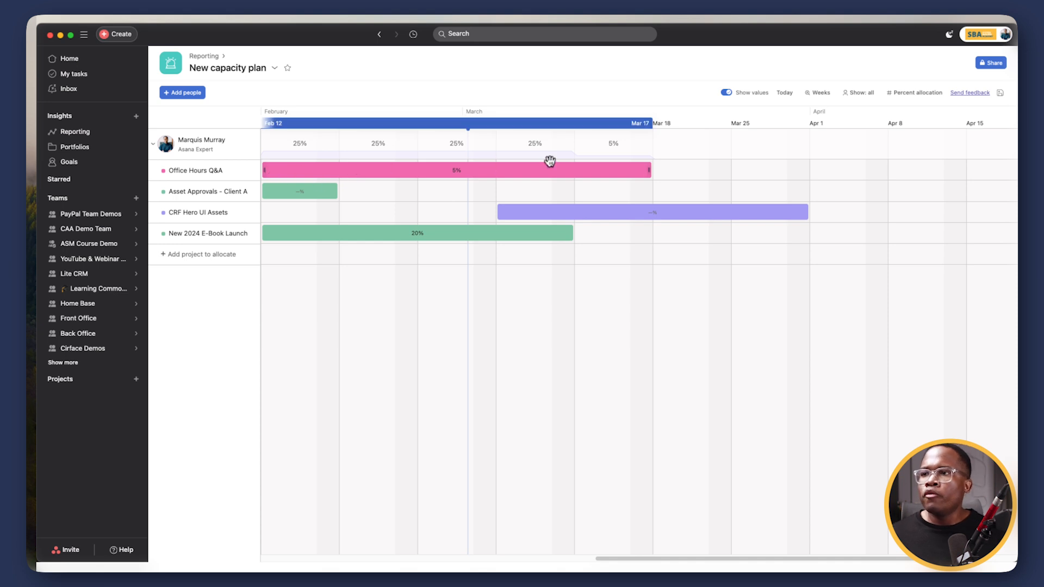
{"action": "mouse_move", "coordinate": [594, 163]}
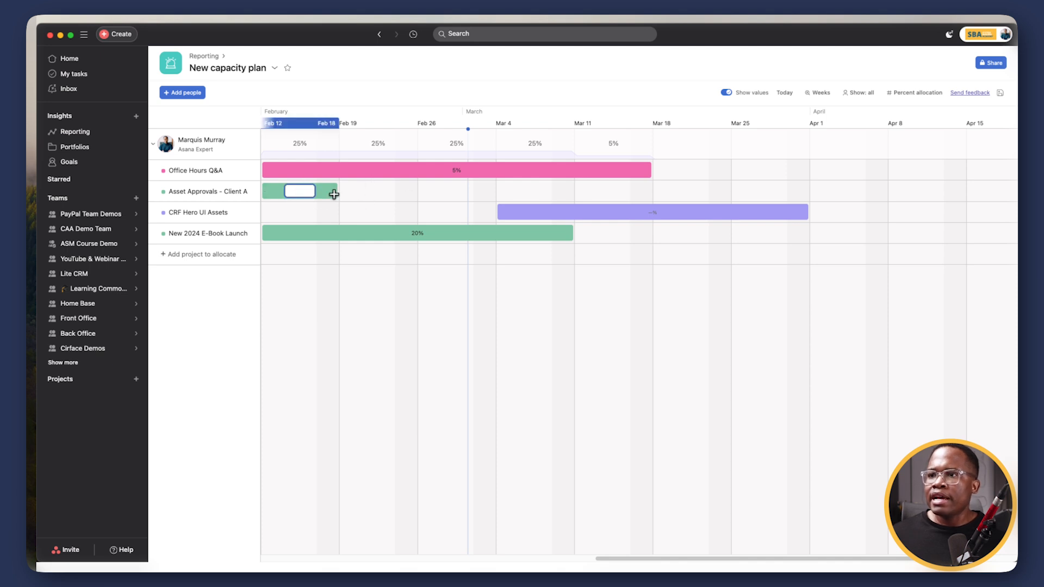
{"action": "left_click_drag", "start_coordinate": [300, 192], "coordinate": [460, 192]}
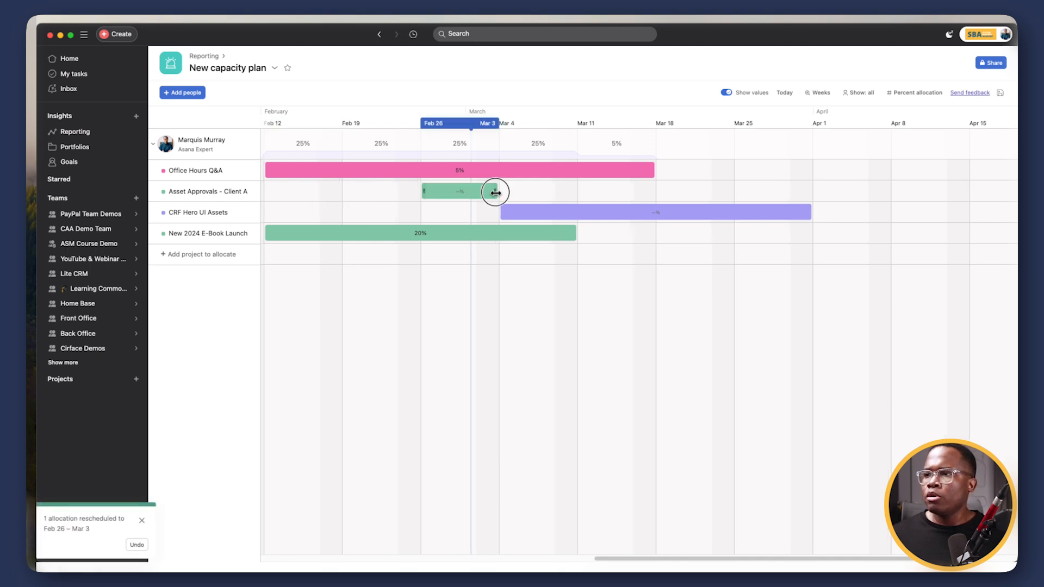
{"action": "left_click_drag", "start_coordinate": [494, 191], "coordinate": [607, 192]}
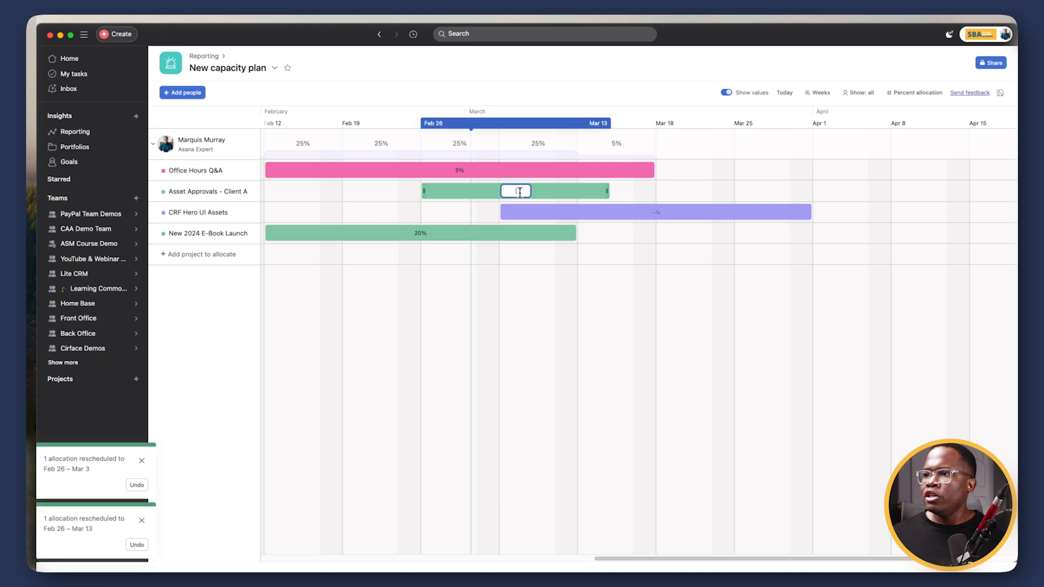
{"action": "type", "text": "10%"}
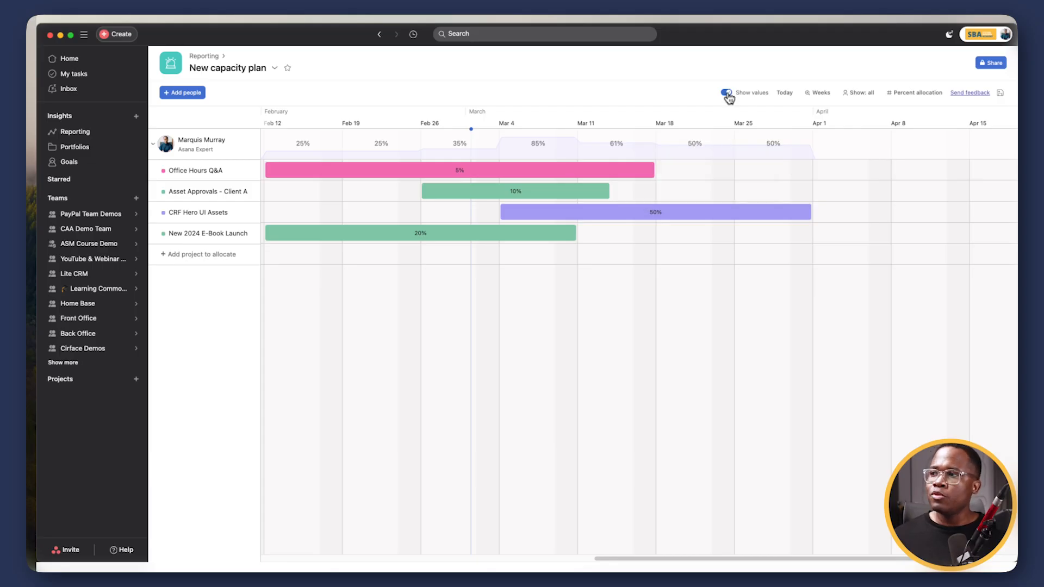
{"action": "left_click", "coordinate": [726, 93]}
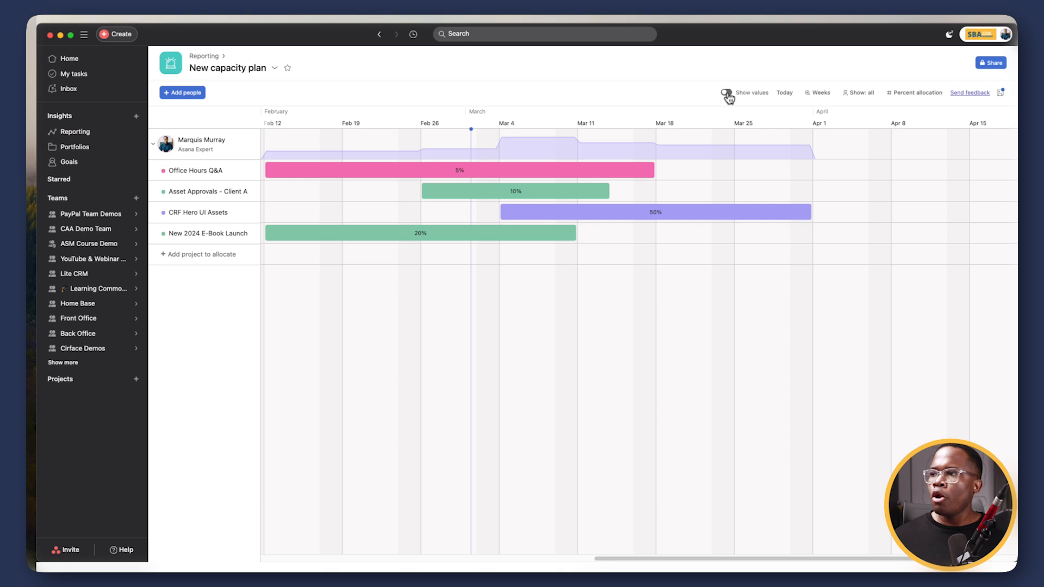
{"action": "left_click", "coordinate": [726, 92]}
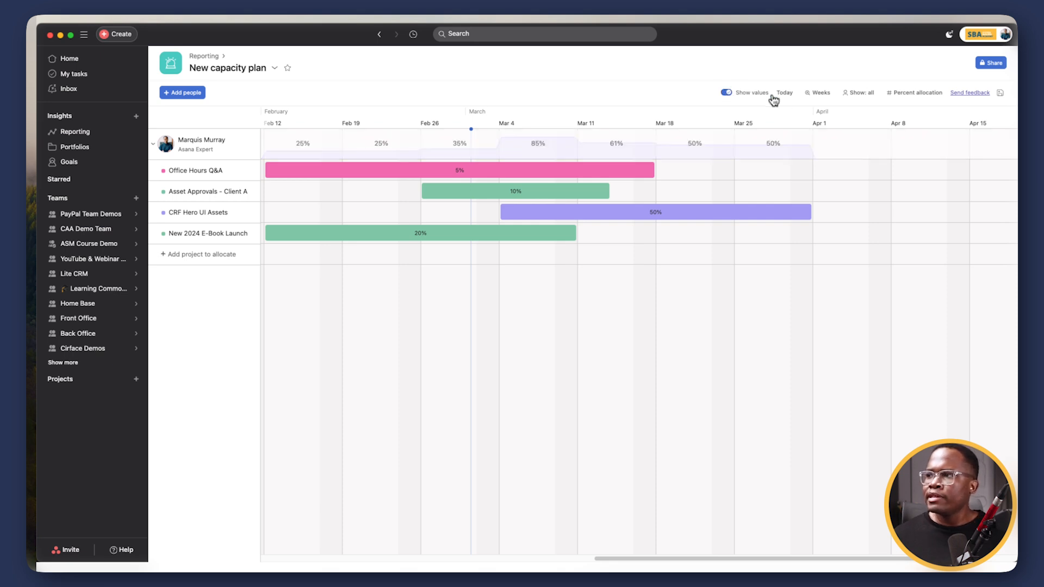
{"action": "left_click", "coordinate": [818, 92]}
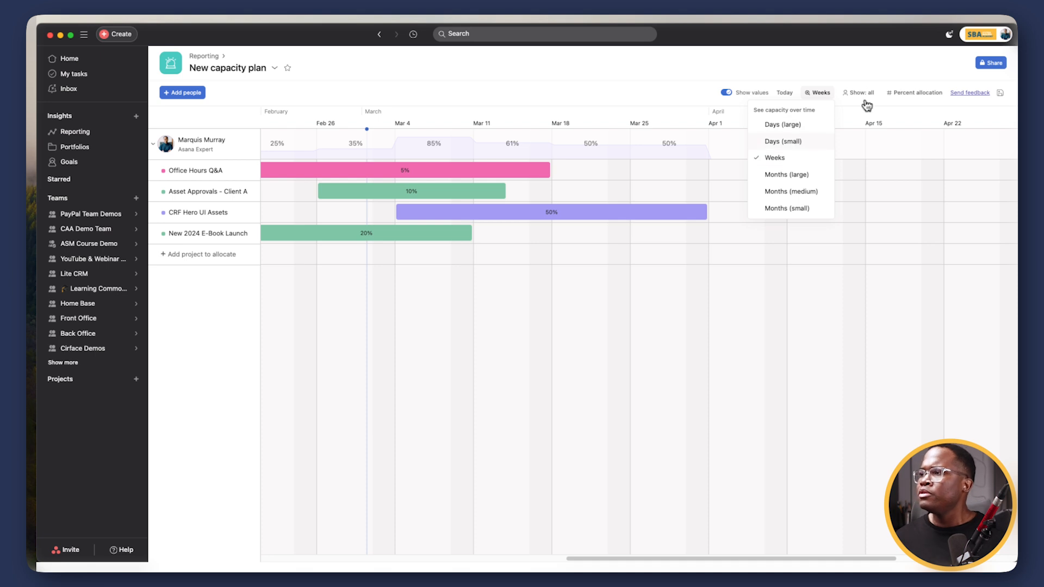
{"action": "left_click", "coordinate": [859, 92]}
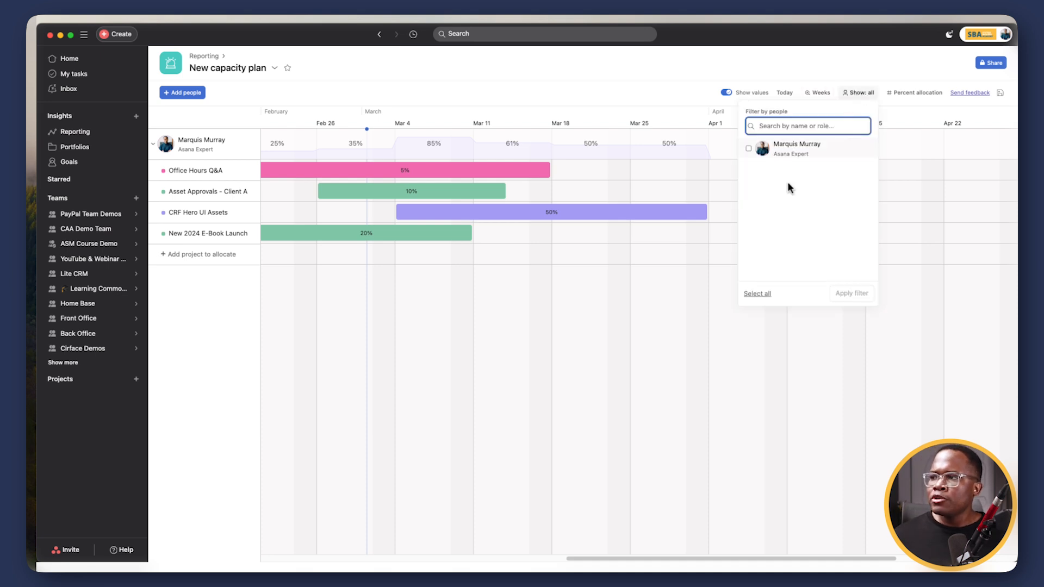
{"action": "mouse_move", "coordinate": [791, 75]}
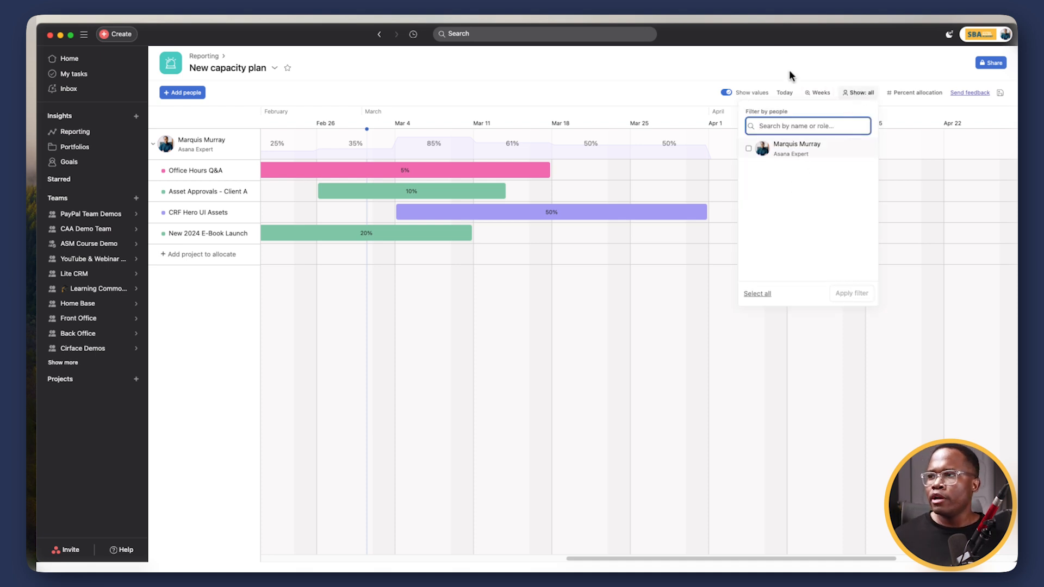
{"action": "left_click", "coordinate": [917, 92]}
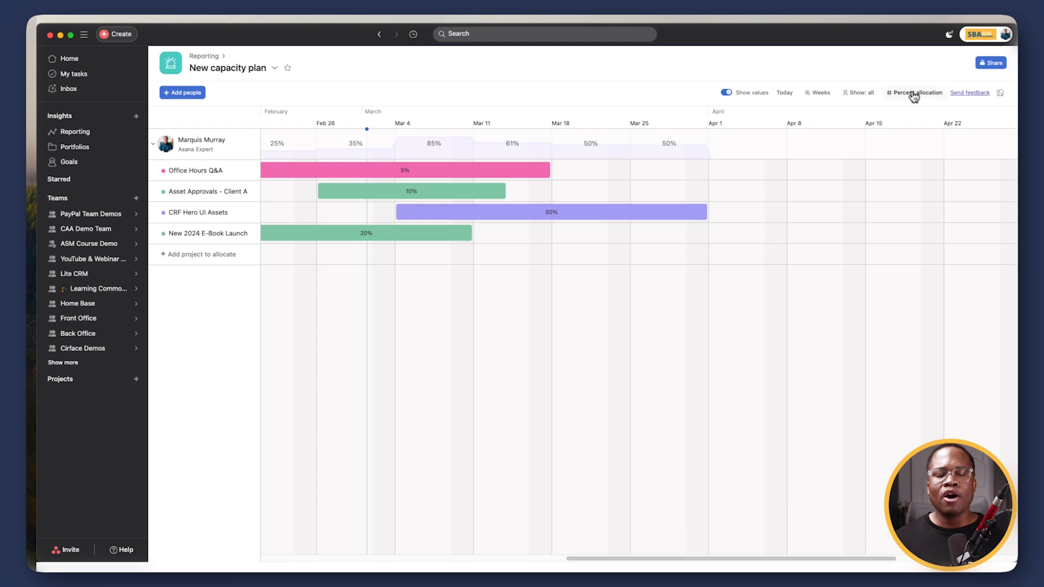
{"action": "mouse_move", "coordinate": [912, 99]}
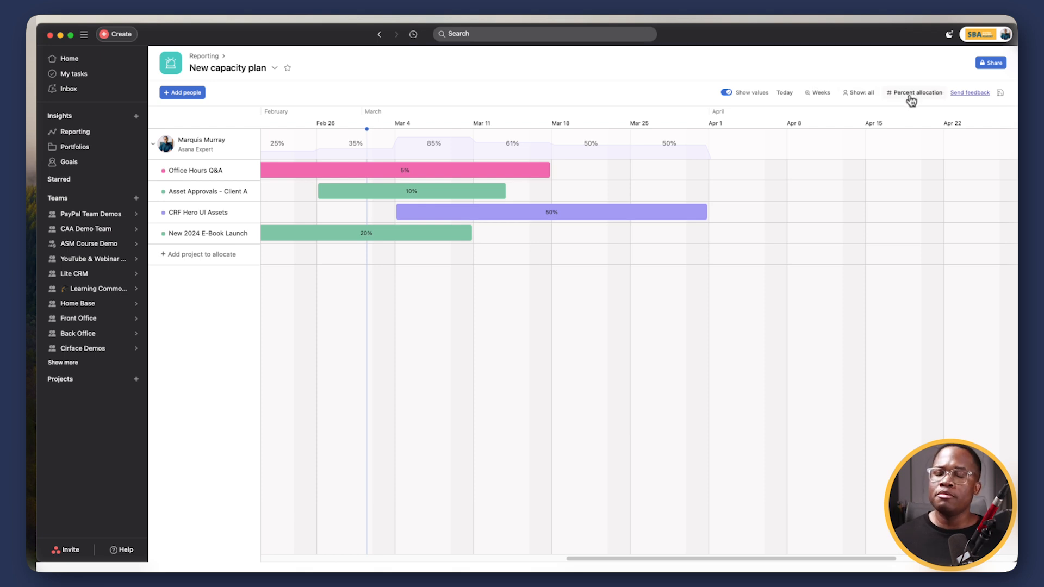
Switch the plan's effort view dropdown to Estimated hours.
{"action": "left_click", "coordinate": [918, 92]}
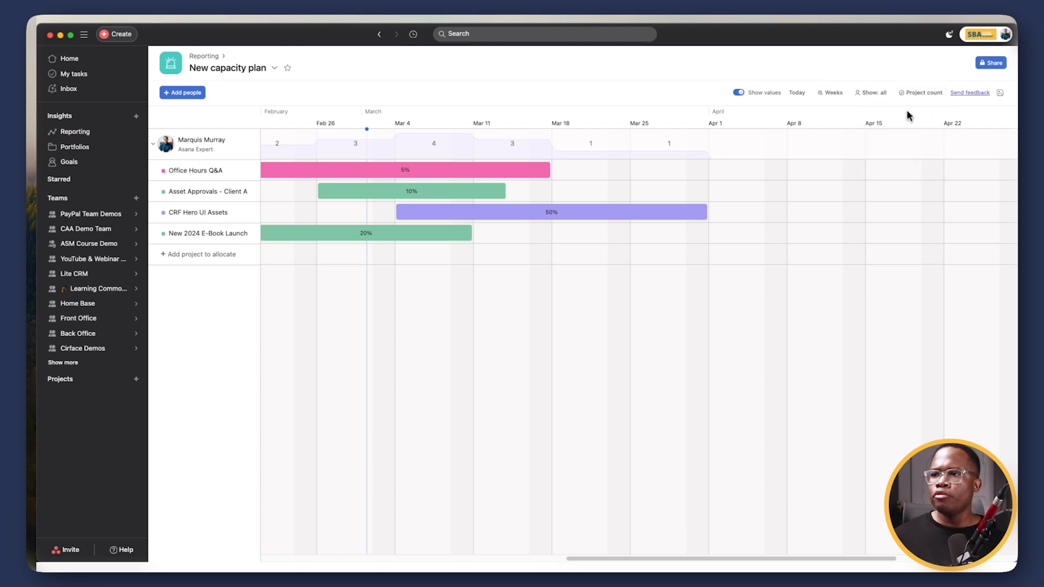
{"action": "mouse_move", "coordinate": [433, 142]}
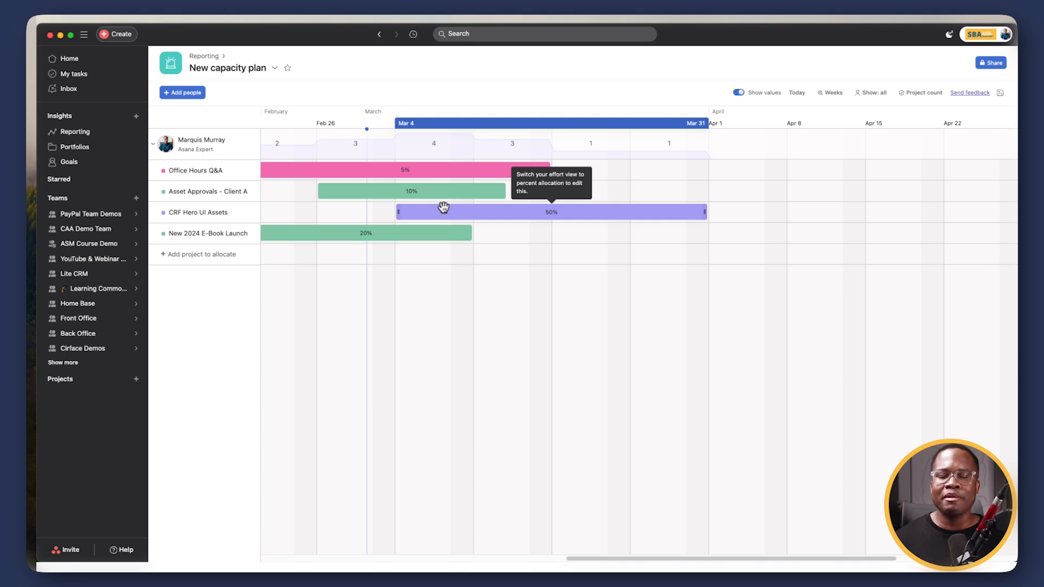
{"action": "mouse_move", "coordinate": [434, 140]}
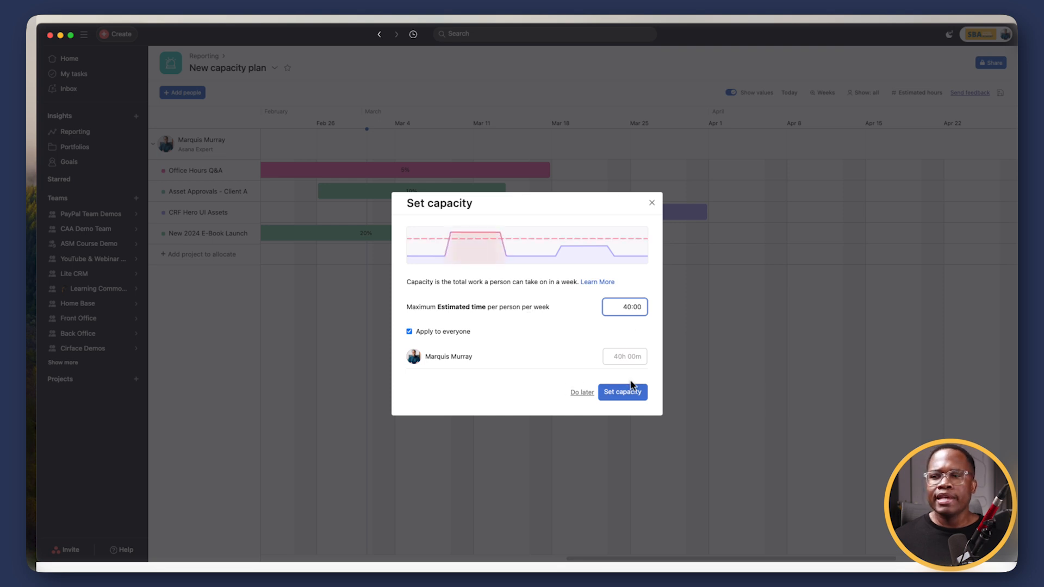
Accept 40-hour weekly capacity, delete Asset Approvals, and add New Product Launch through Mar 17.
{"action": "left_click", "coordinate": [622, 392]}
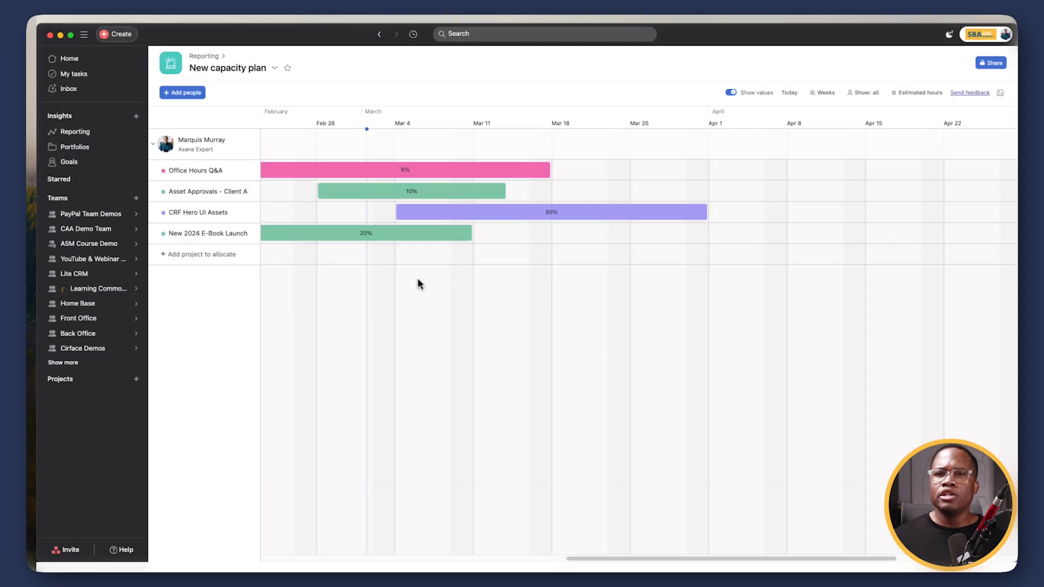
{"action": "mouse_move", "coordinate": [634, 166]}
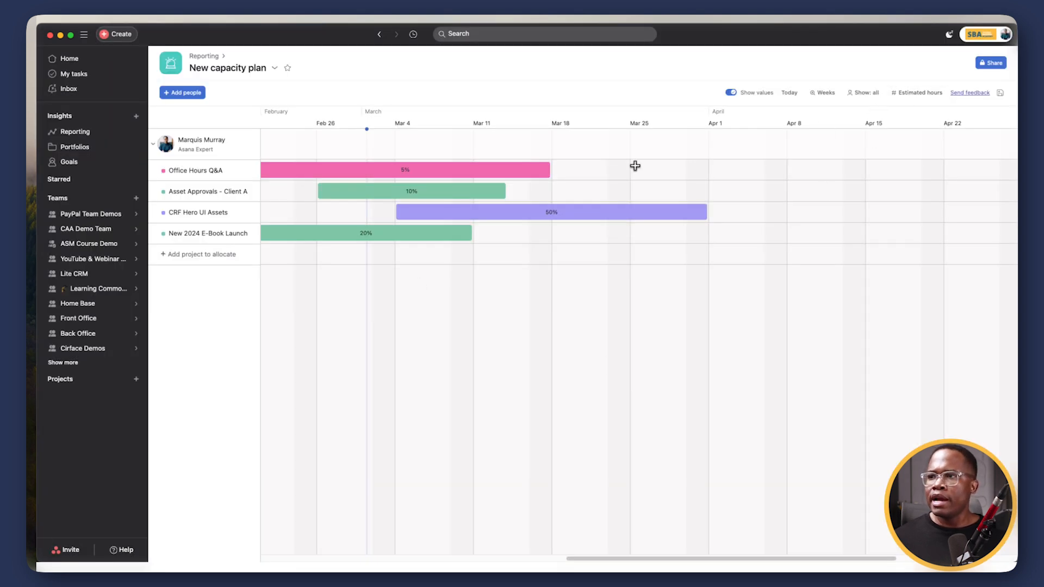
{"action": "left_click", "coordinate": [411, 191]}
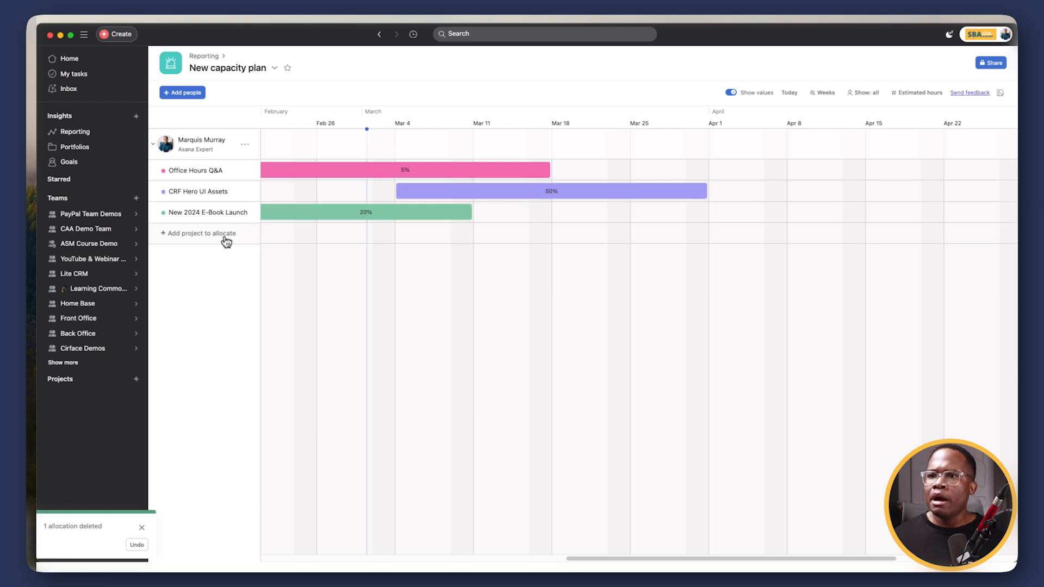
{"action": "left_click", "coordinate": [201, 233]}
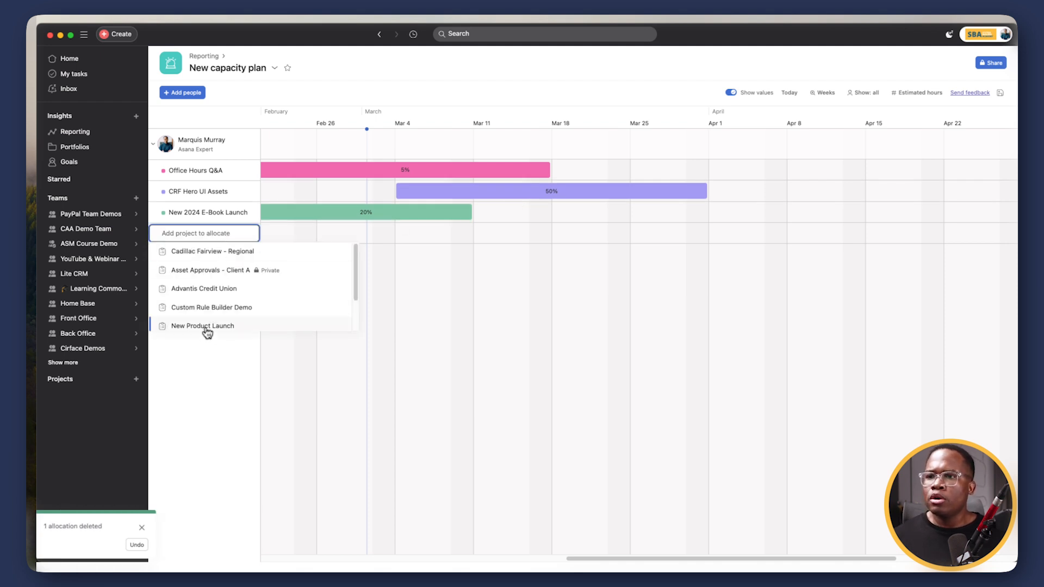
{"action": "left_click", "coordinate": [202, 326]}
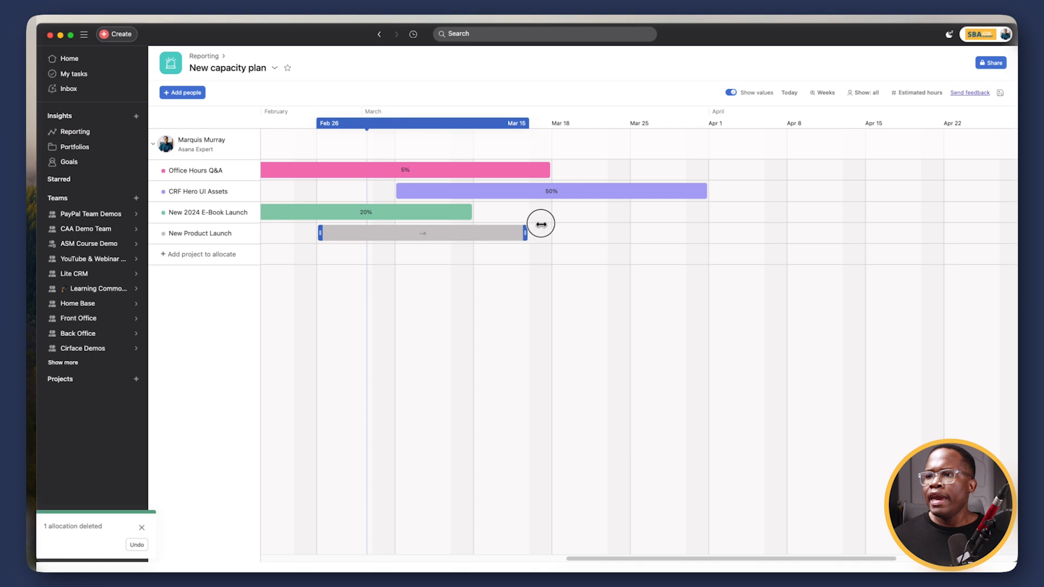
{"action": "left_click_drag", "start_coordinate": [540, 223], "coordinate": [539, 232]}
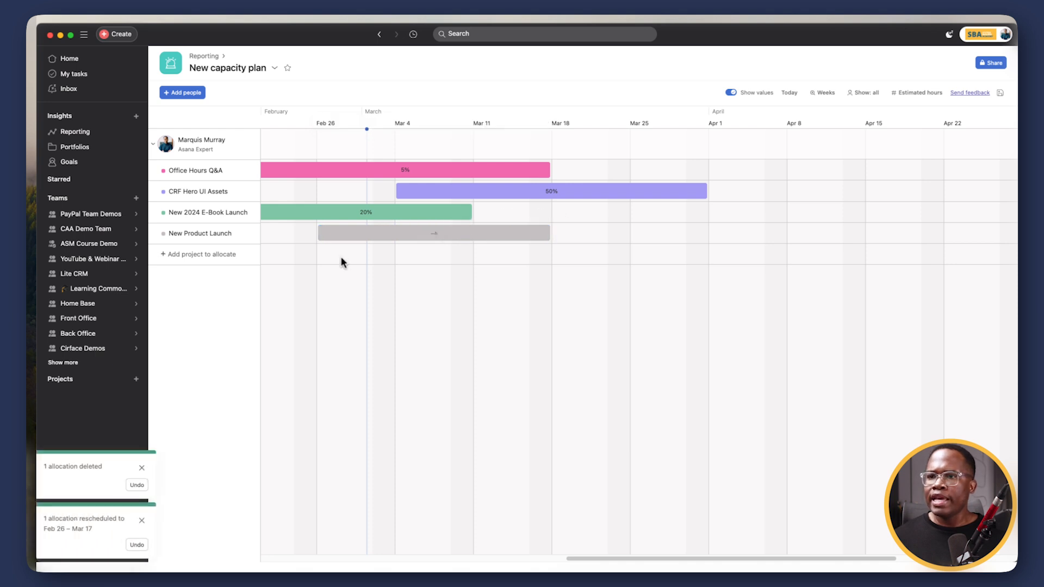
{"action": "mouse_move", "coordinate": [243, 273]}
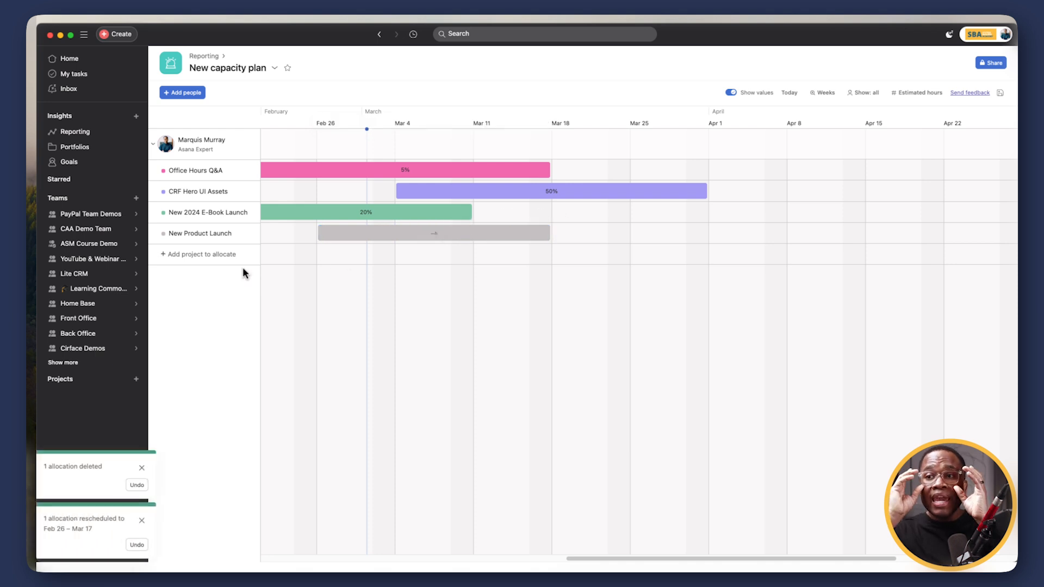
Search 'mat' and add the matching team member to the capacity plan.
{"action": "left_click", "coordinate": [183, 92]}
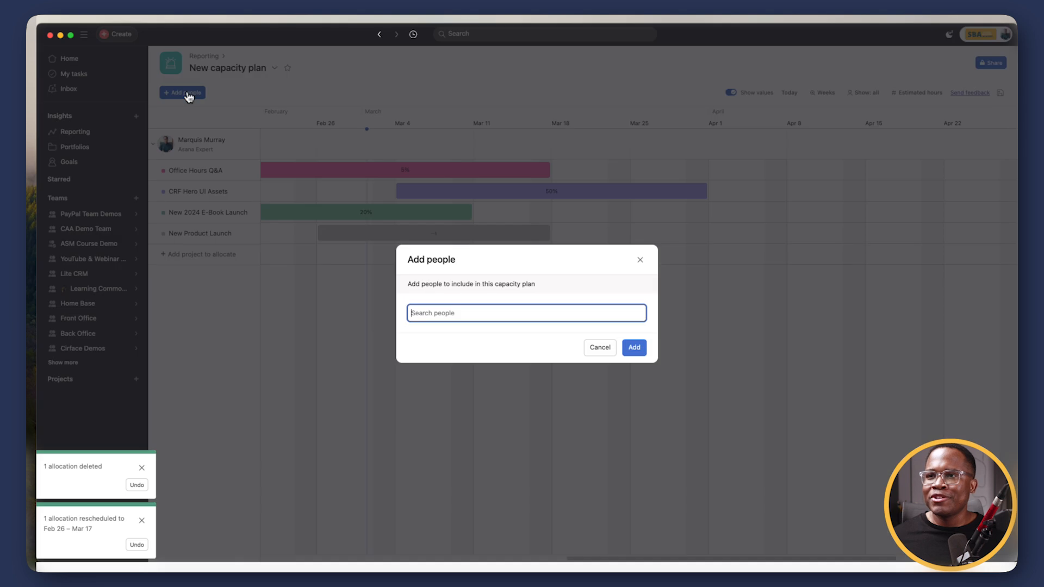
{"action": "type", "text": "mat"}
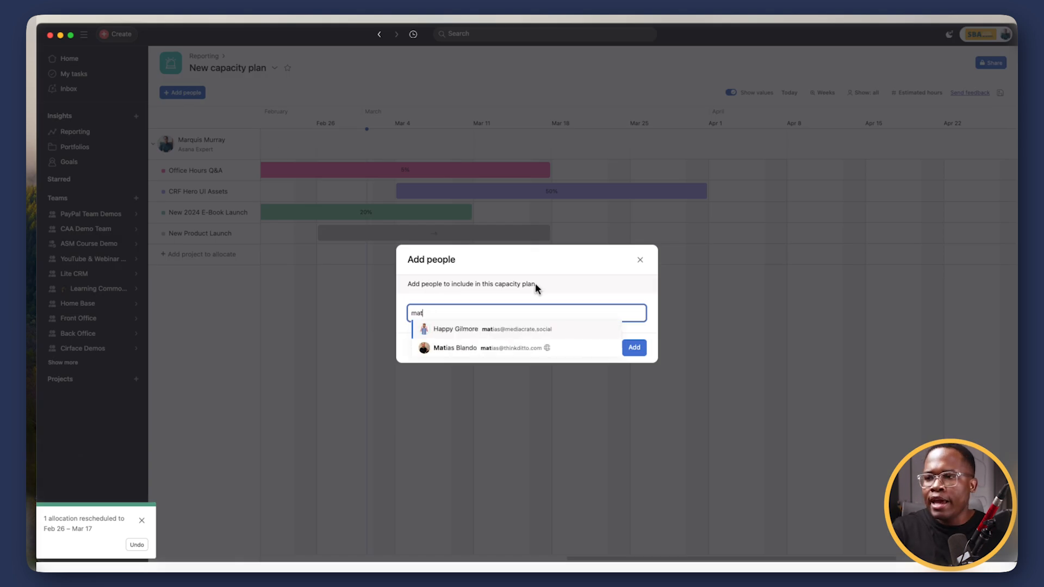
{"action": "left_click", "coordinate": [455, 329]}
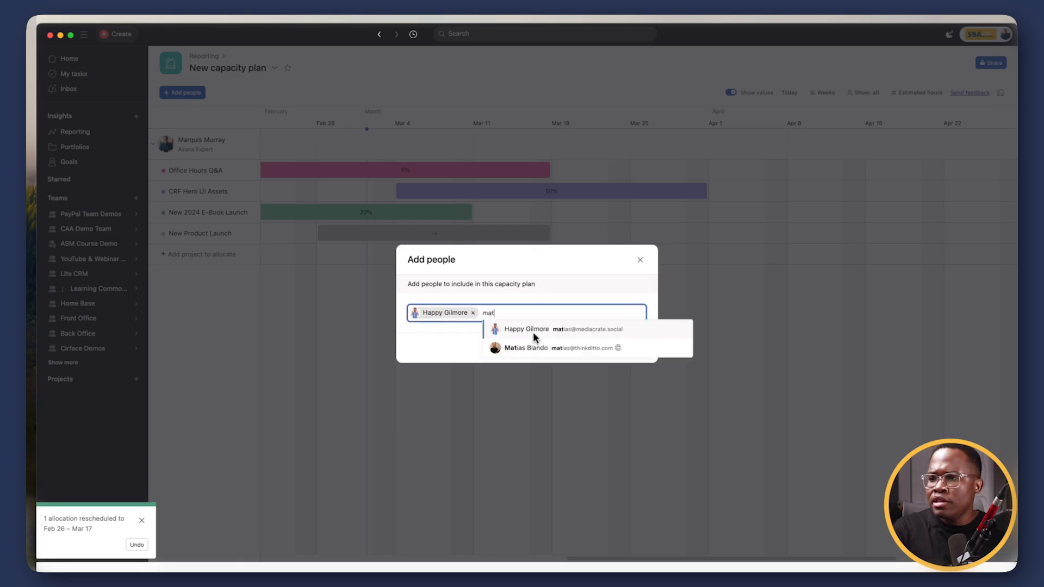
{"action": "left_click", "coordinate": [525, 328]}
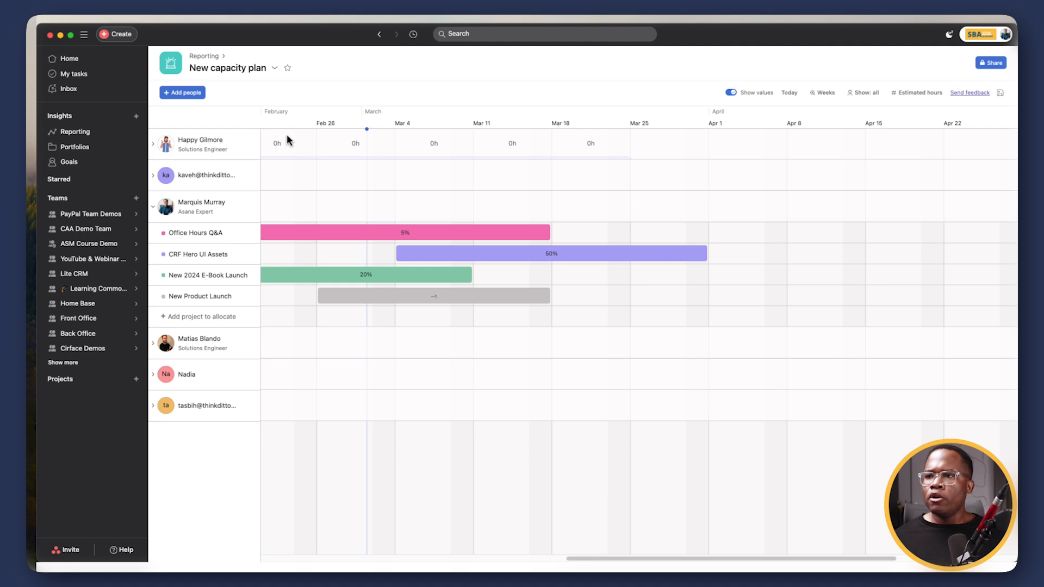
Extend one E-Book Launch allocation to Mar 24 and move Marquis's to Mar 18–22.
{"action": "left_click", "coordinate": [154, 143]}
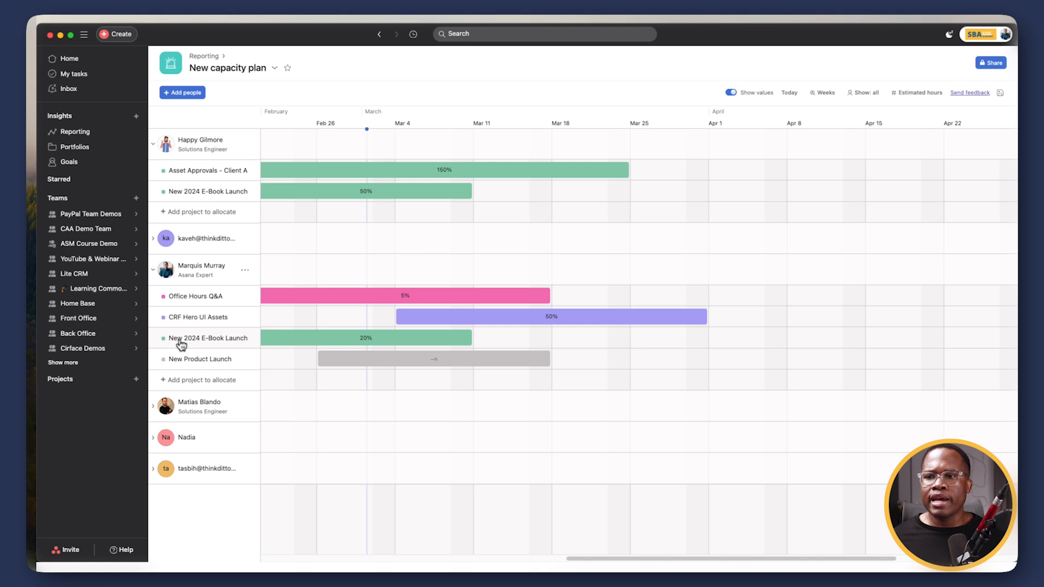
{"action": "mouse_move", "coordinate": [223, 268]}
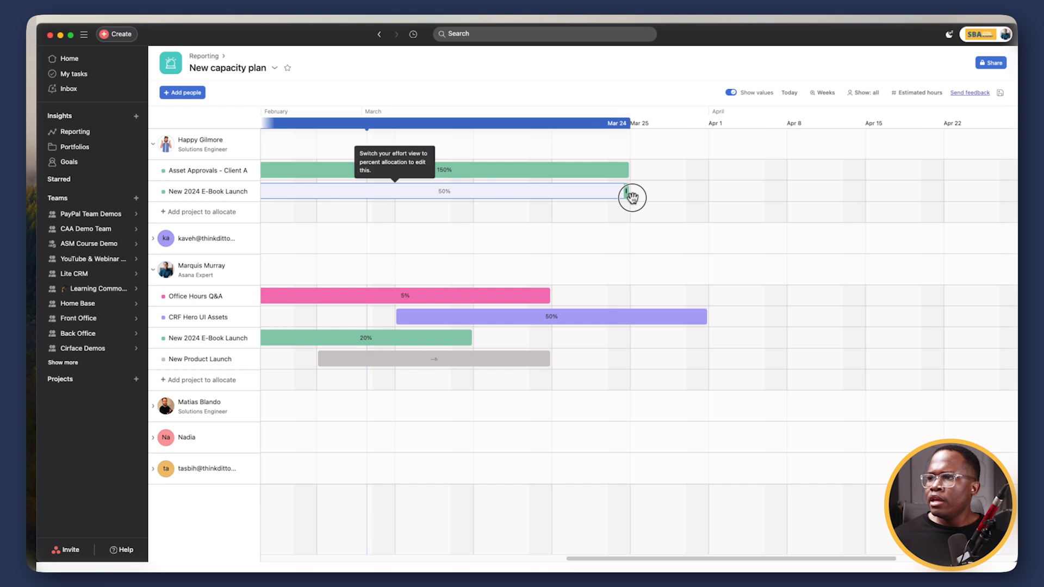
{"action": "left_click_drag", "start_coordinate": [632, 195], "coordinate": [495, 195]}
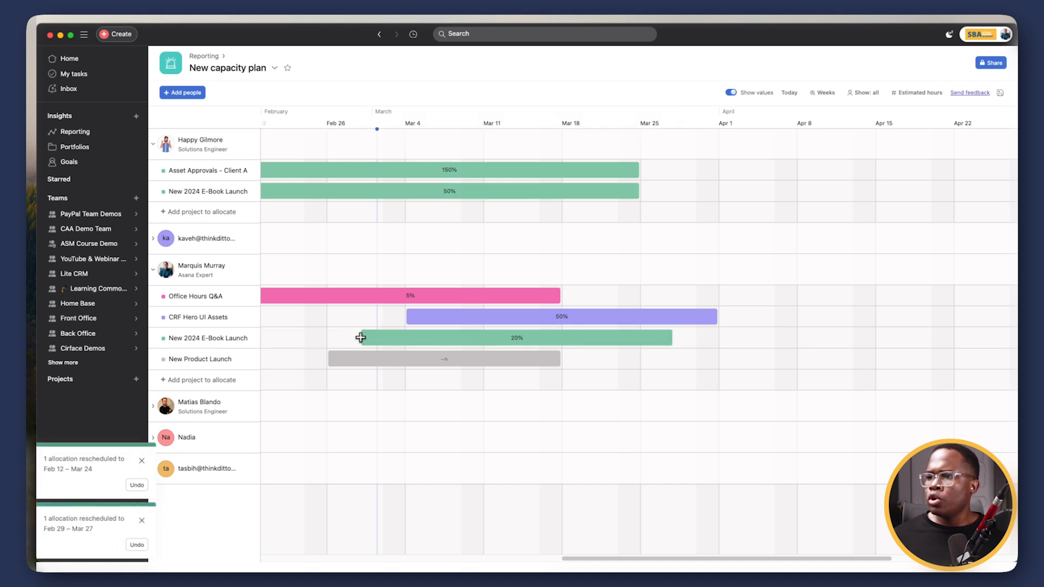
{"action": "left_click_drag", "start_coordinate": [360, 337], "coordinate": [633, 338]}
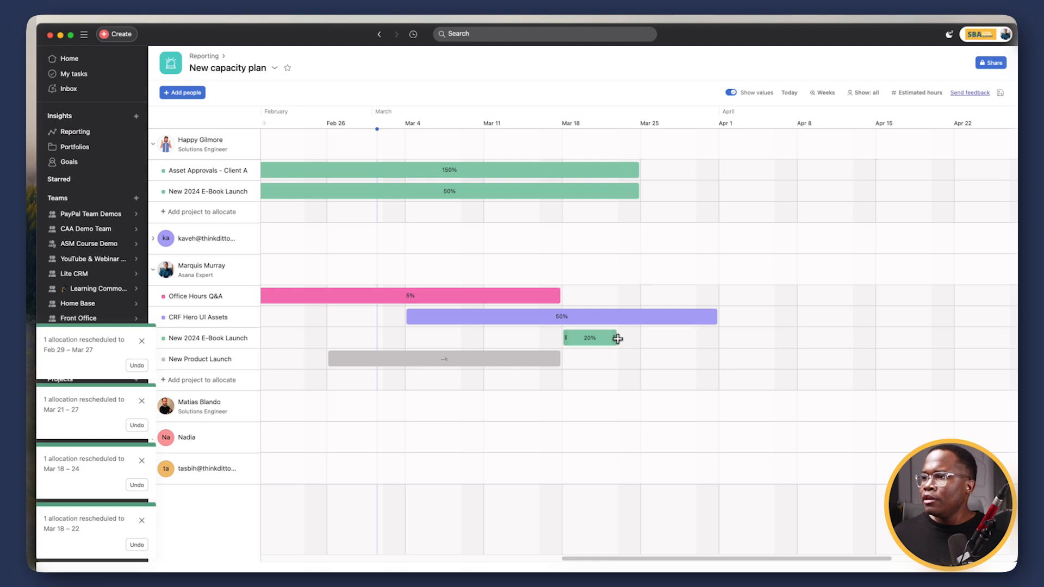
{"action": "mouse_move", "coordinate": [615, 314]}
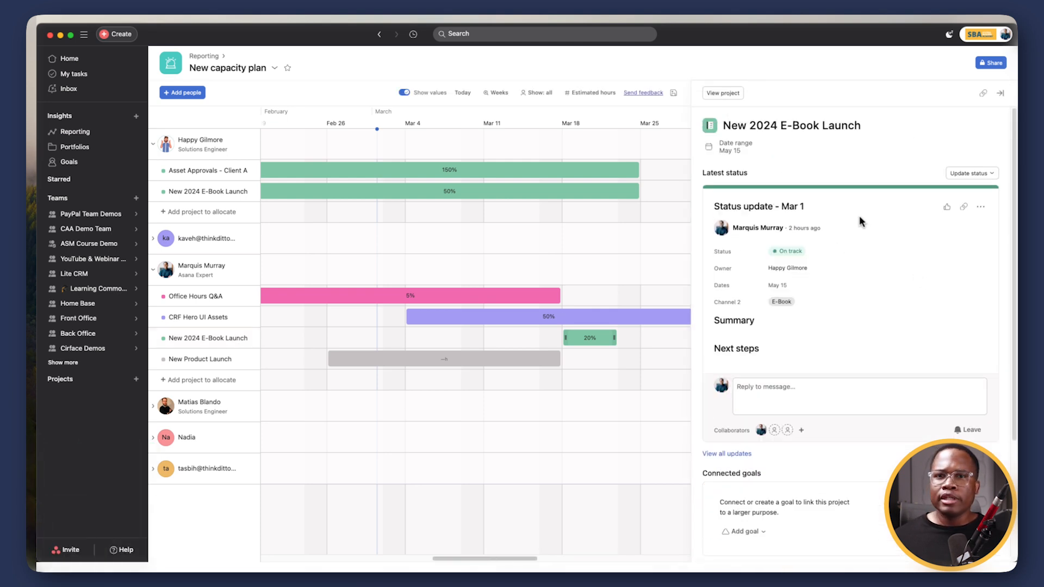
Review the e-book launch project's staffing, then close the panel and expand Nadia.
{"action": "scroll", "scroll_direction": "down", "scroll_amount": 3}
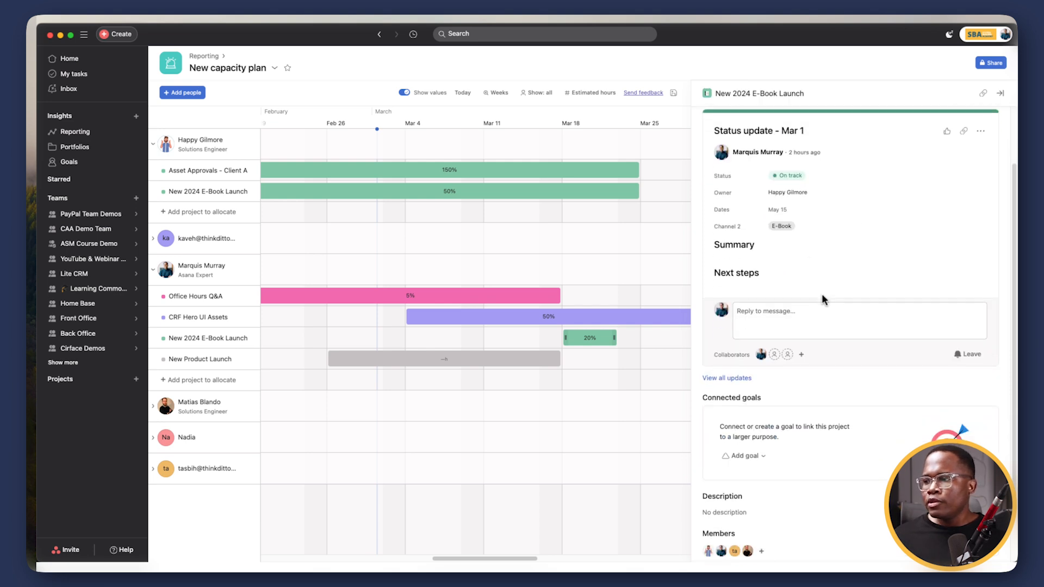
{"action": "scroll", "scroll_direction": "down", "scroll_amount": 3}
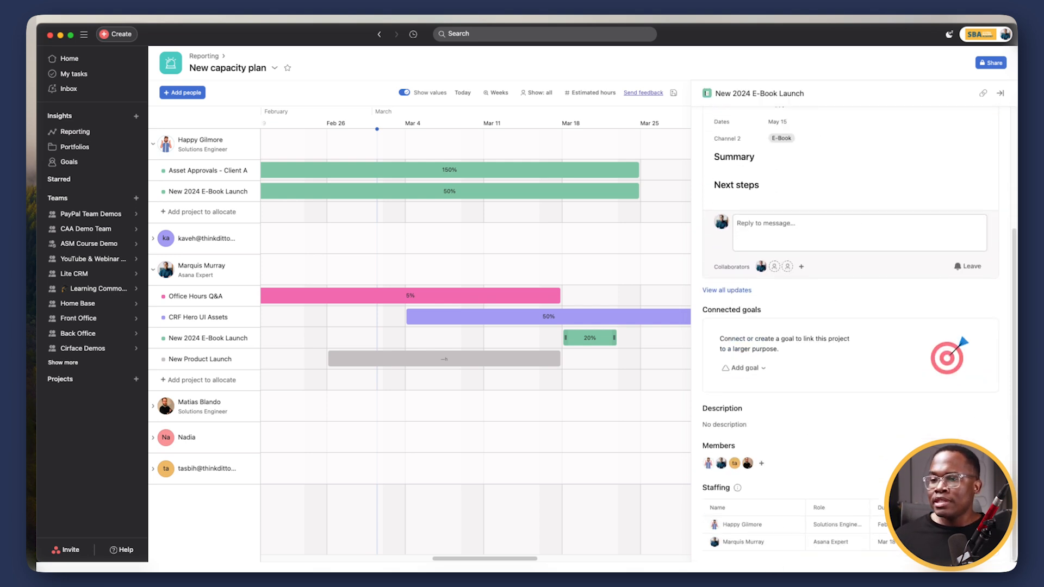
{"action": "mouse_move", "coordinate": [625, 419]}
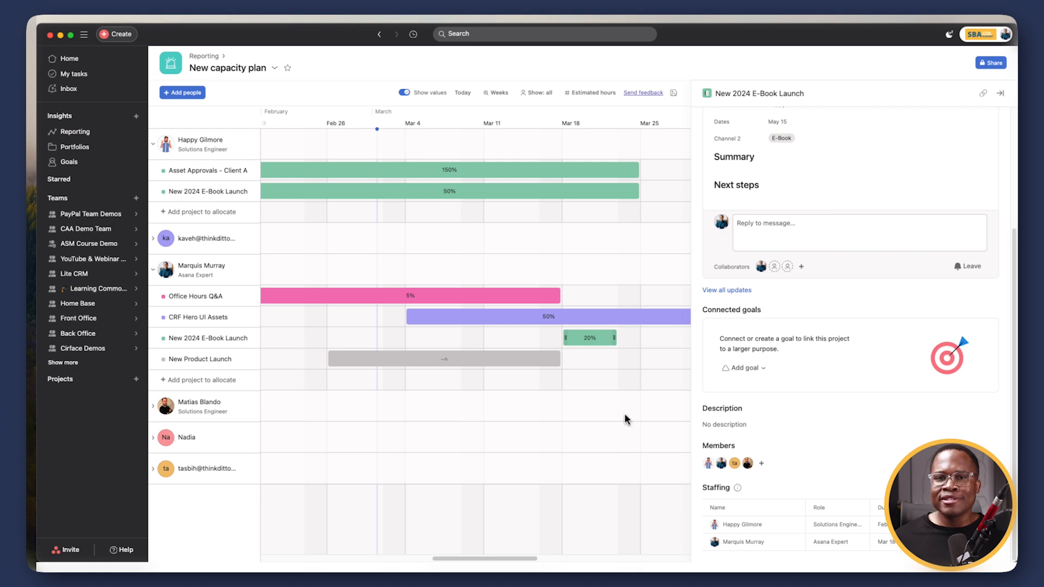
{"action": "left_click", "coordinate": [999, 92]}
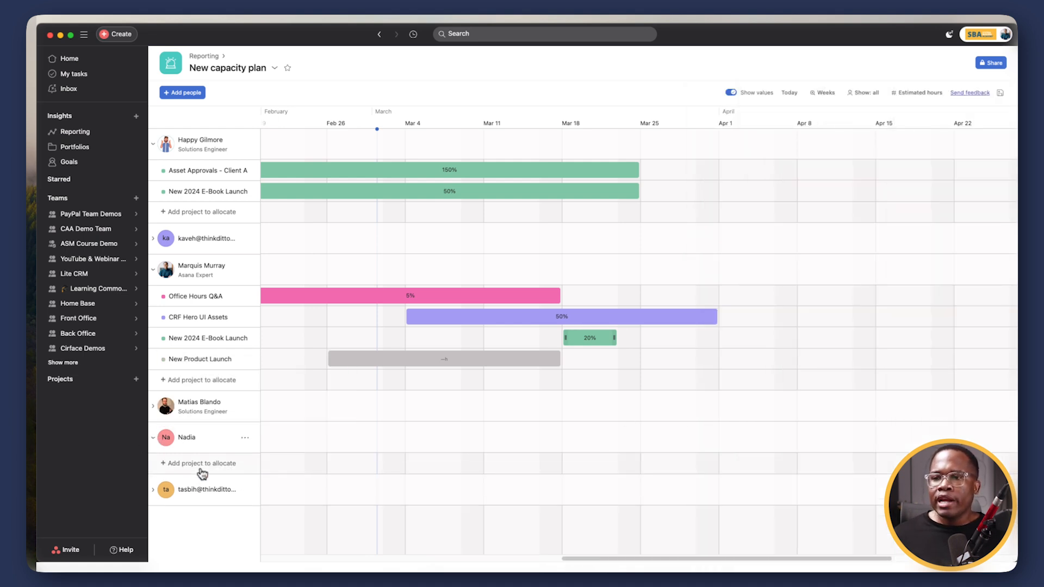
Allocate New 2024 E-Book Launch to Nadia and Matias, giving Nadia 30 hours.
{"action": "left_click", "coordinate": [202, 463]}
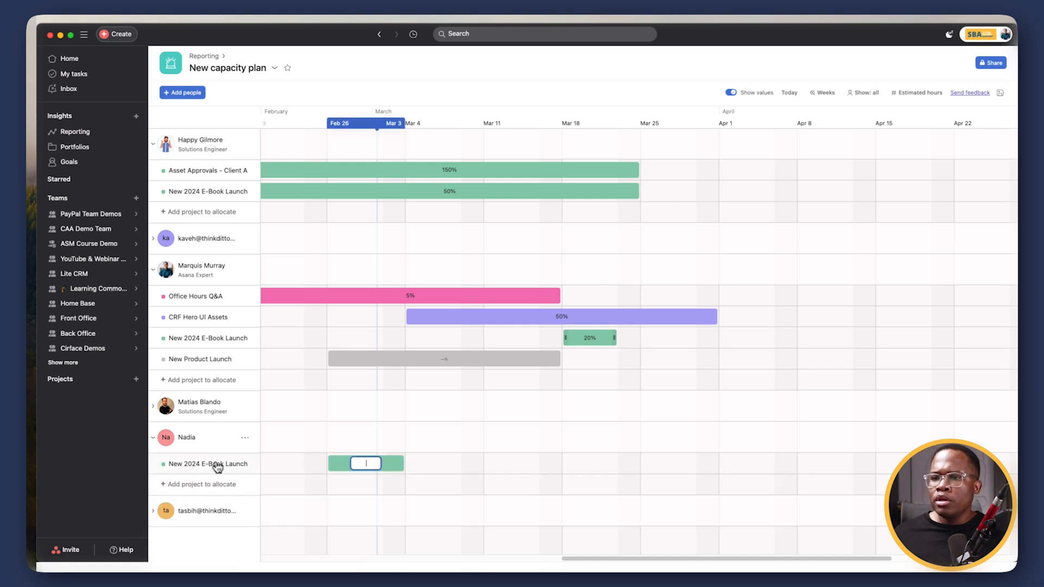
{"action": "left_click", "coordinate": [201, 432]}
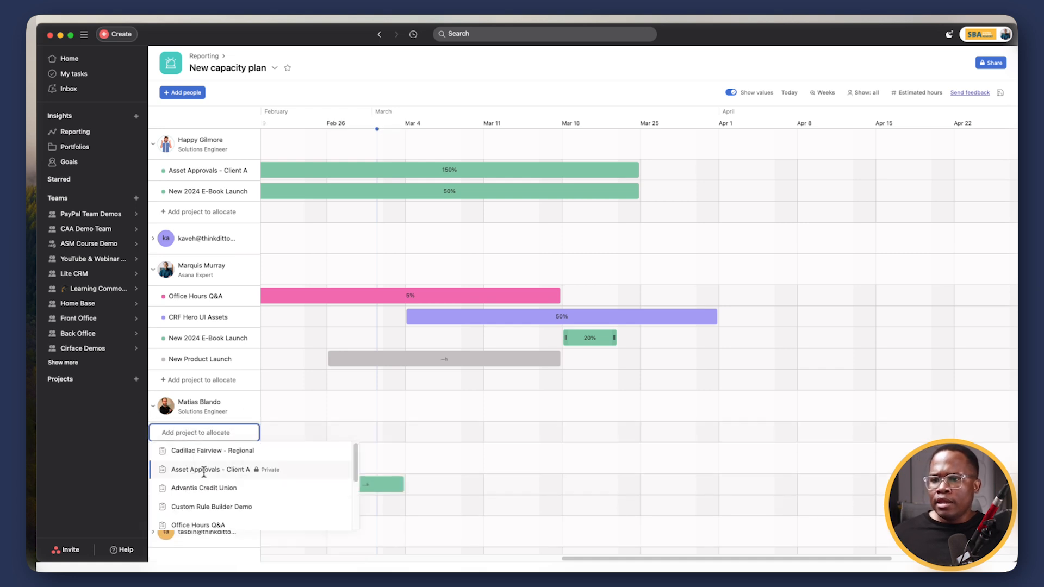
{"action": "type", "text": "new"}
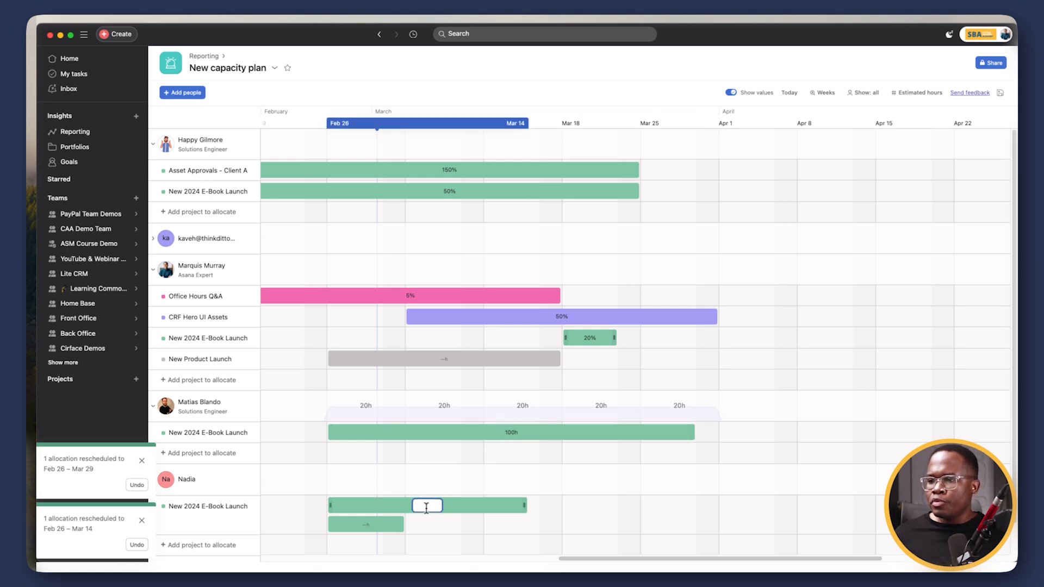
{"action": "type", "text": "30h"}
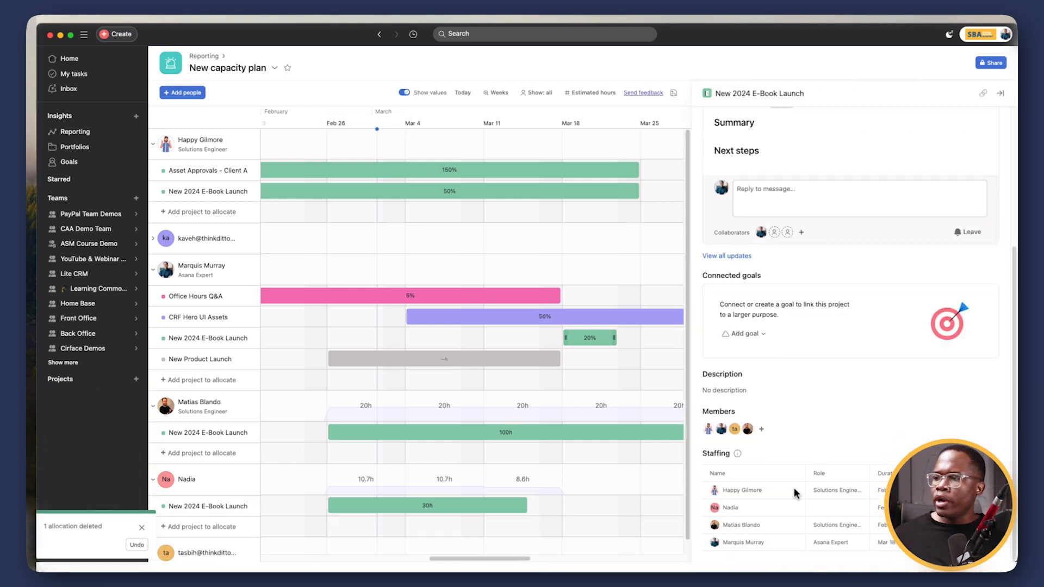
{"action": "mouse_move", "coordinate": [820, 370]}
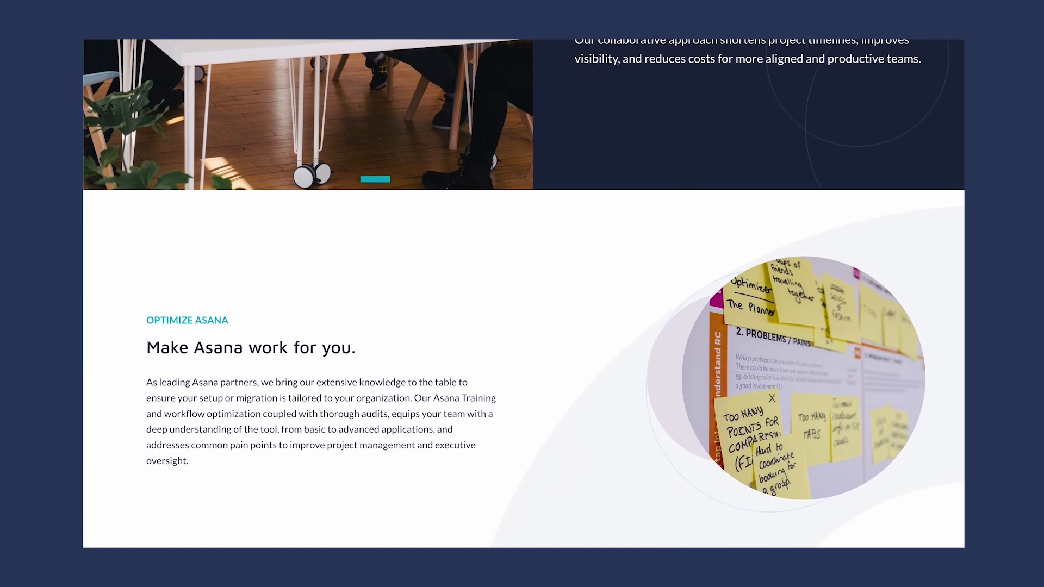
{"action": "scroll", "scroll_direction": "down", "scroll_amount": 3}
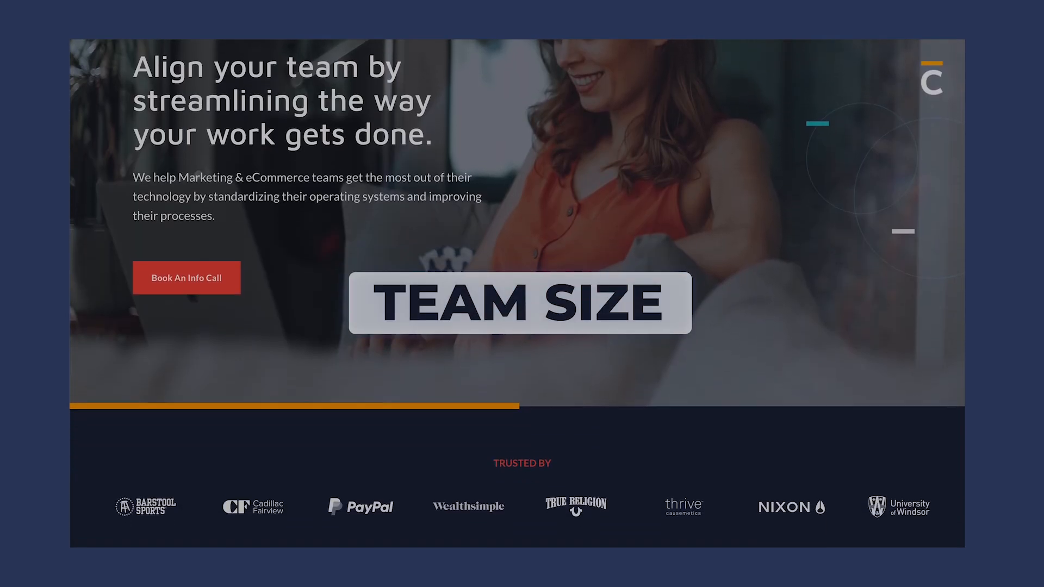
{"action": "scroll", "scroll_direction": "down", "scroll_amount": 3}
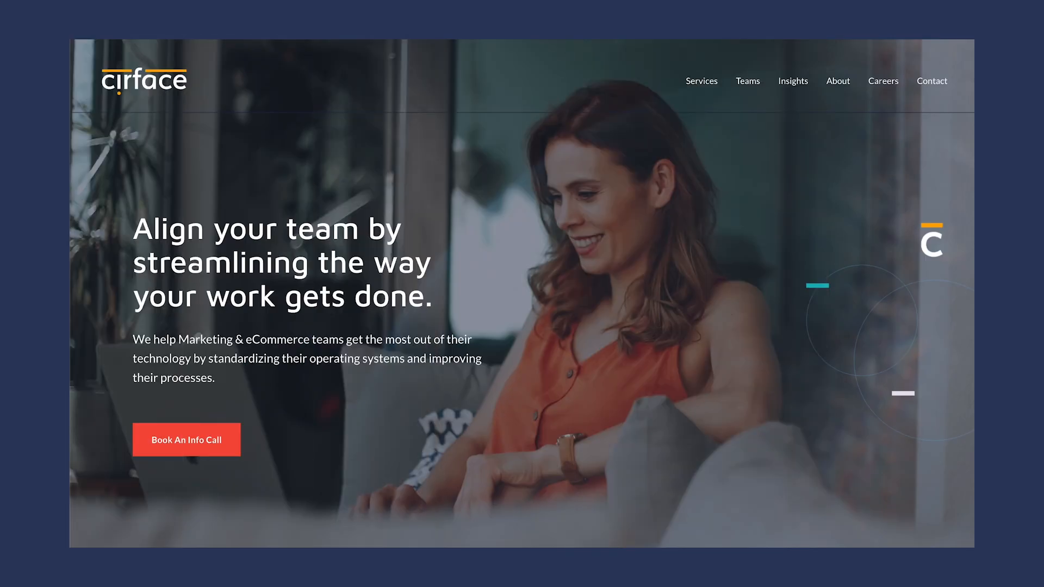
{"action": "left_click", "coordinate": [187, 440]}
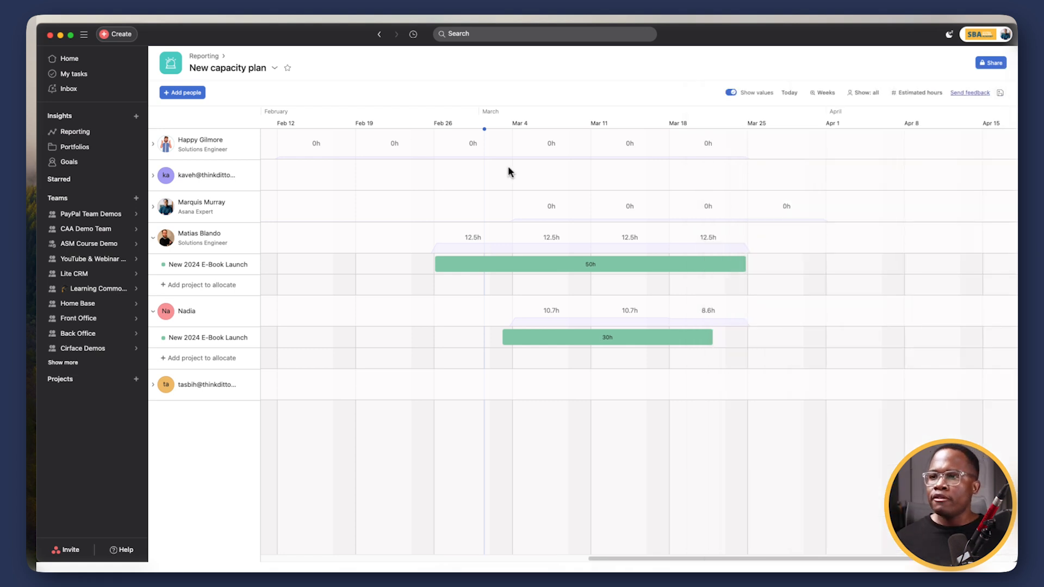
Expand a team member's row to show their allocated projects.
{"action": "left_click", "coordinate": [154, 144]}
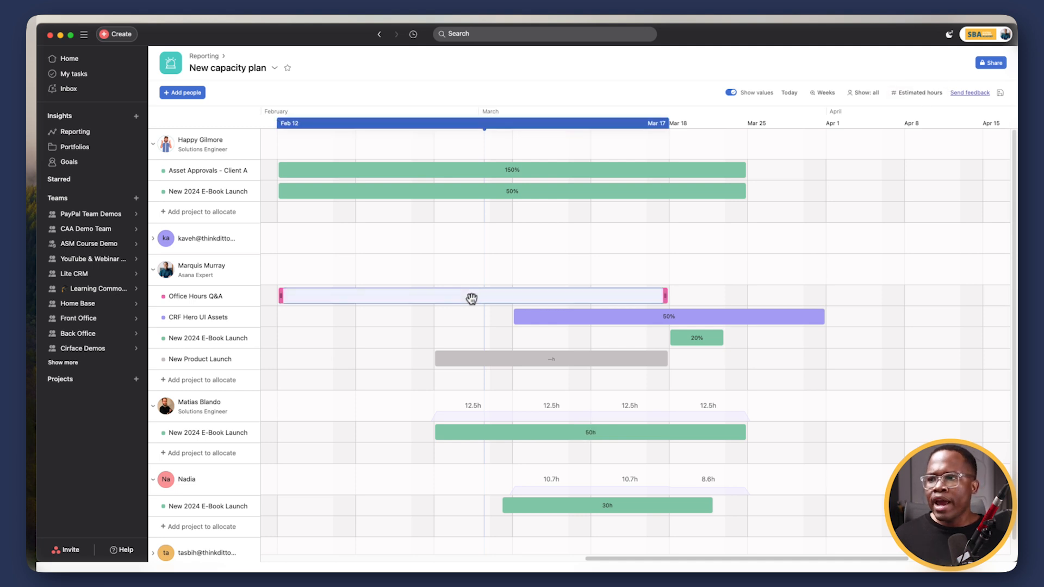
{"action": "mouse_move", "coordinate": [472, 297]}
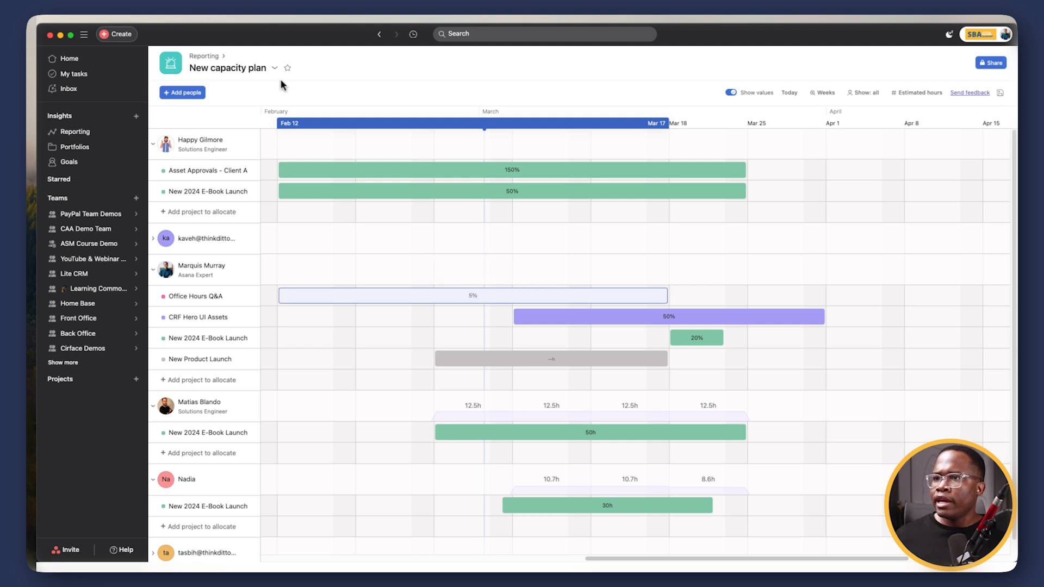
Edit the capacity plan's details to name it 'Percentage Allocation' and save.
{"action": "left_click", "coordinate": [275, 68]}
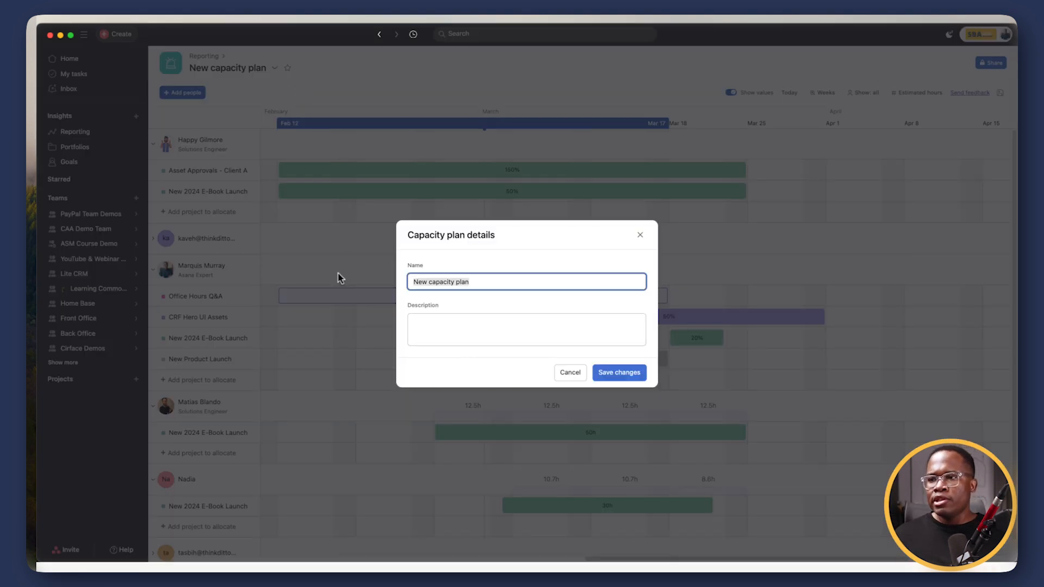
{"action": "type", "text": "Percentage"}
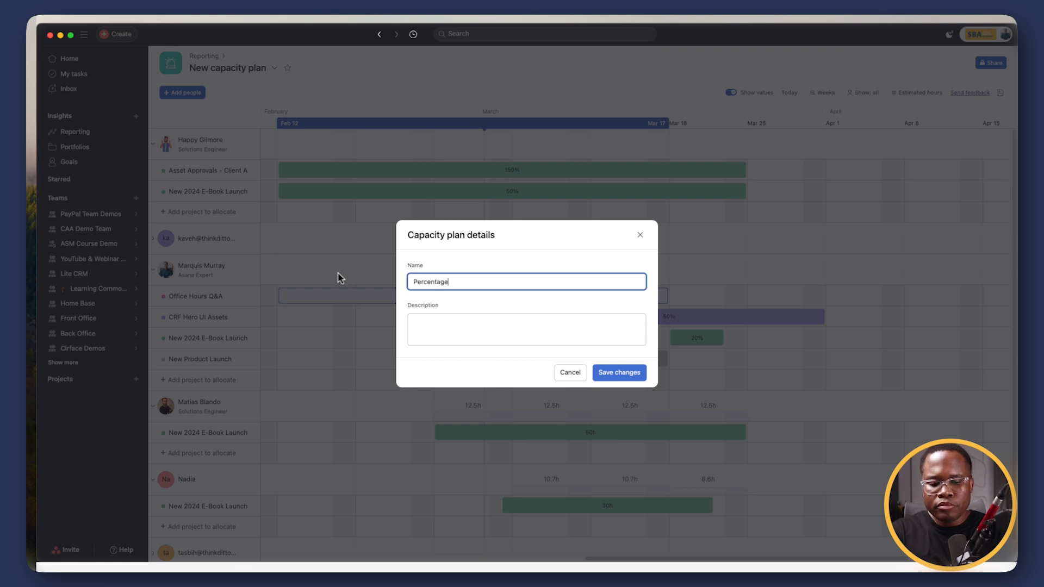
{"action": "type", "text": "Allocation"}
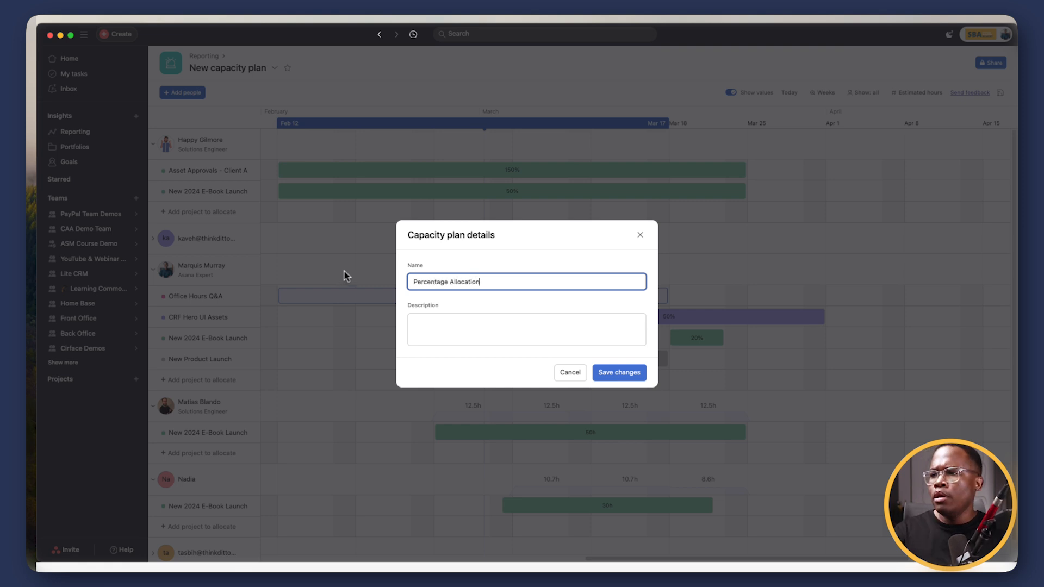
{"action": "left_click", "coordinate": [617, 372]}
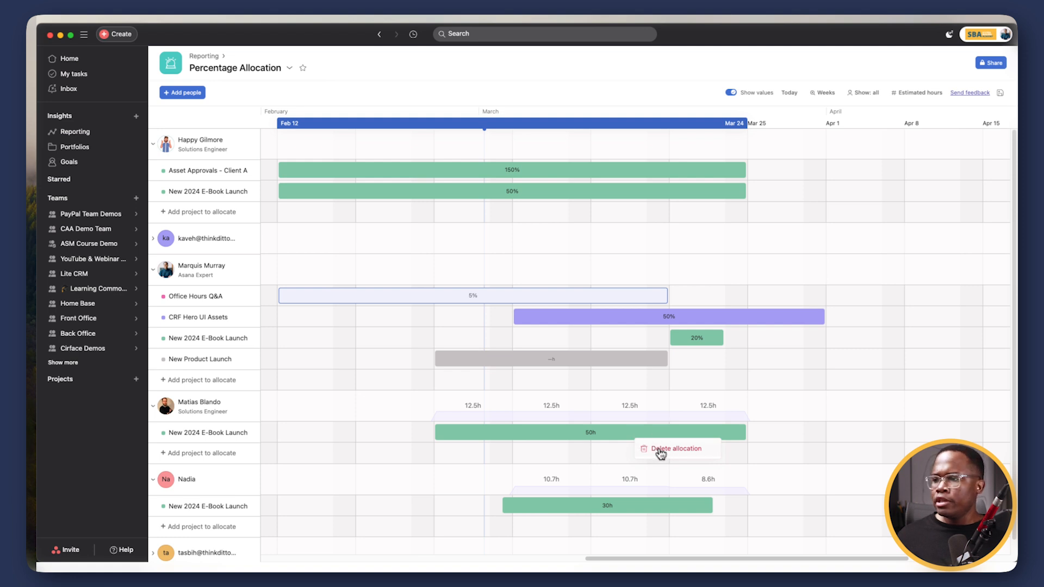
Replace hour allocations with percent allocation, giving Matias 50% and Nadia 30% on New 2024 E-Book Launch.
{"action": "left_click", "coordinate": [673, 448]}
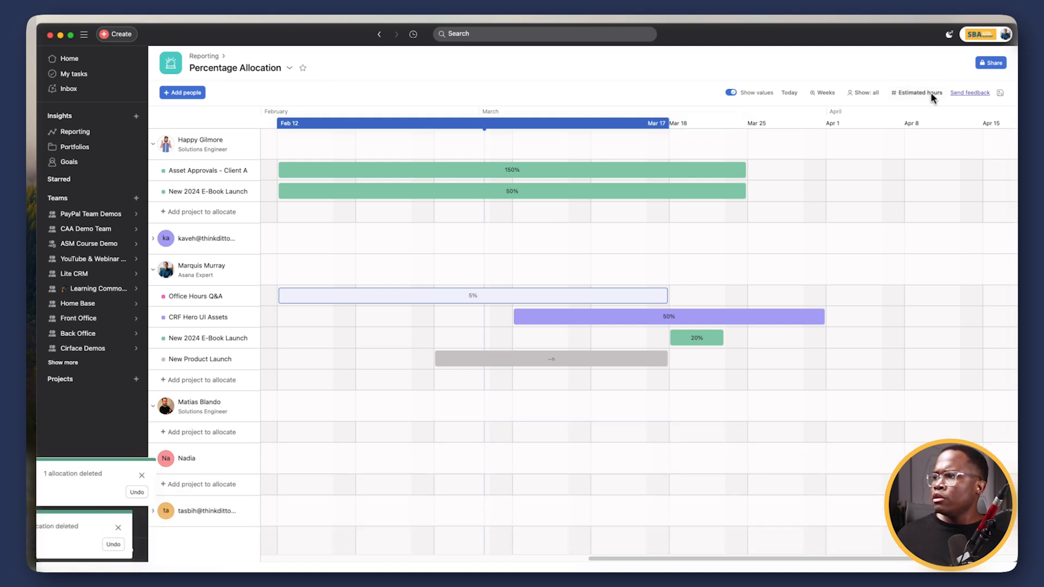
{"action": "left_click", "coordinate": [917, 92]}
{"action": "type", "text": "ne"}
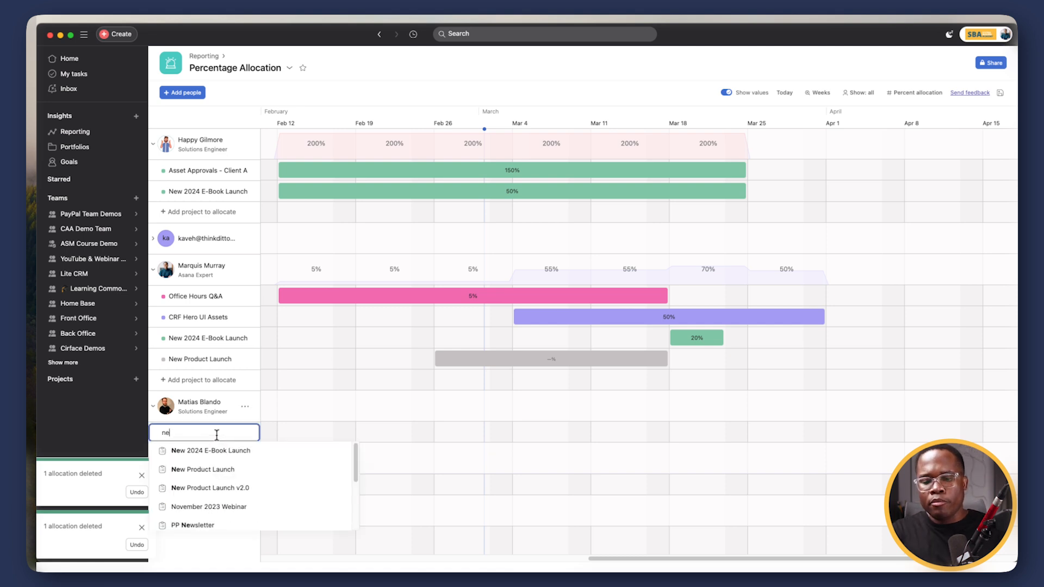
{"action": "left_click", "coordinate": [213, 450]}
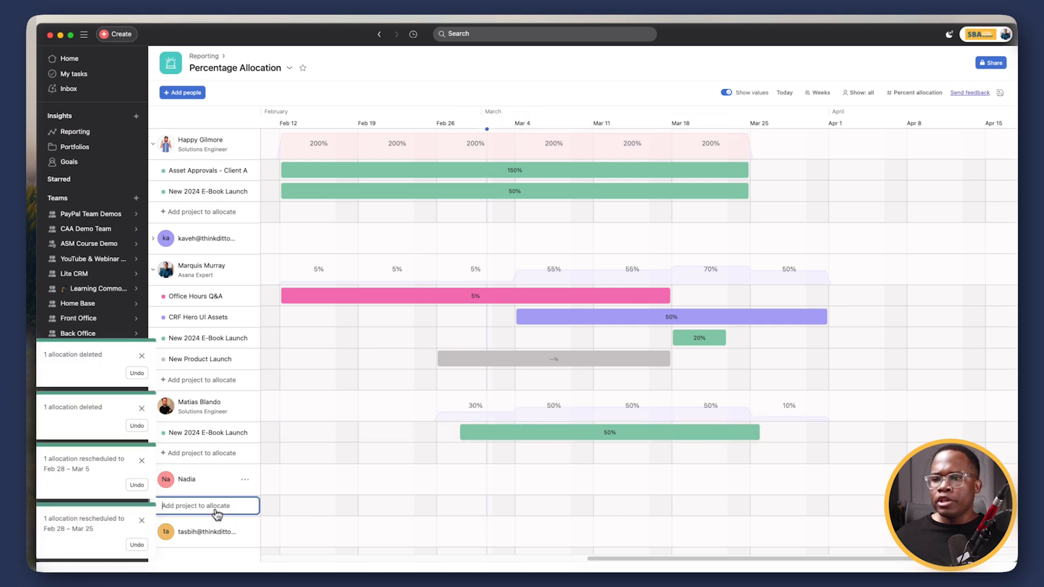
{"action": "type", "text": "new"}
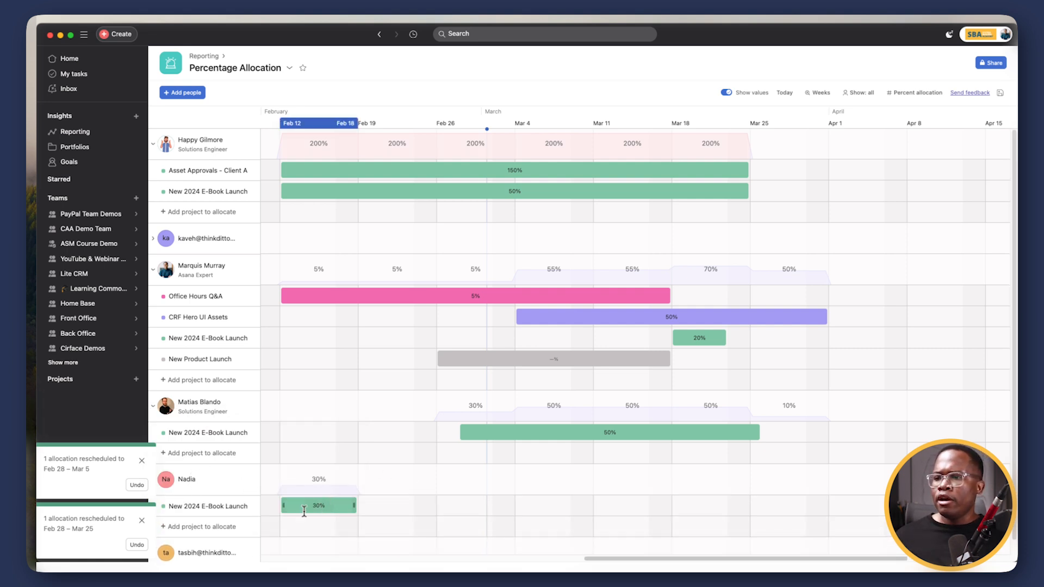
{"action": "left_click_drag", "start_coordinate": [318, 505], "coordinate": [555, 505]}
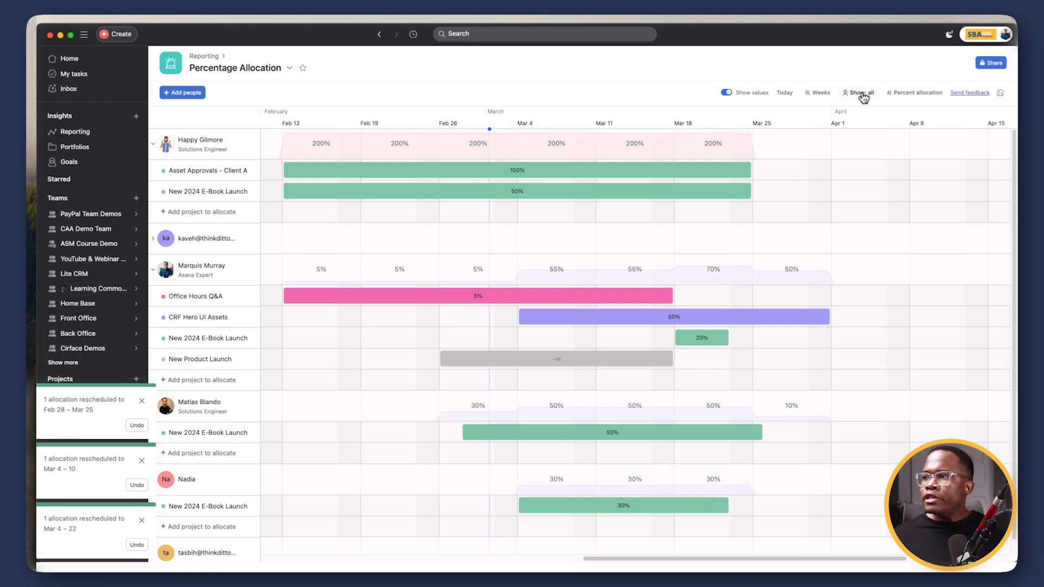
{"action": "left_click", "coordinate": [859, 92]}
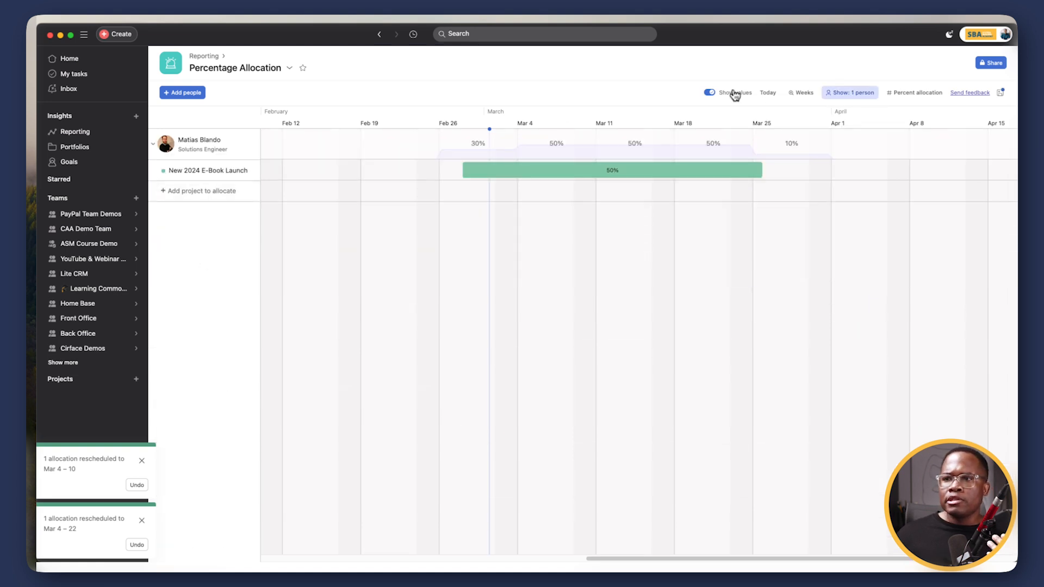
{"action": "left_click", "coordinate": [851, 92]}
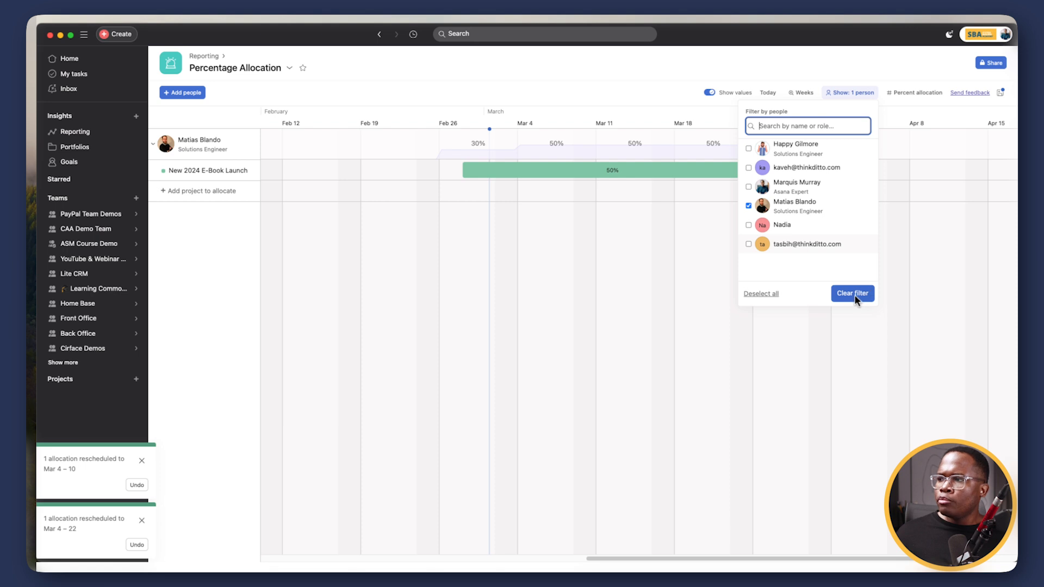
{"action": "left_click", "coordinate": [853, 294]}
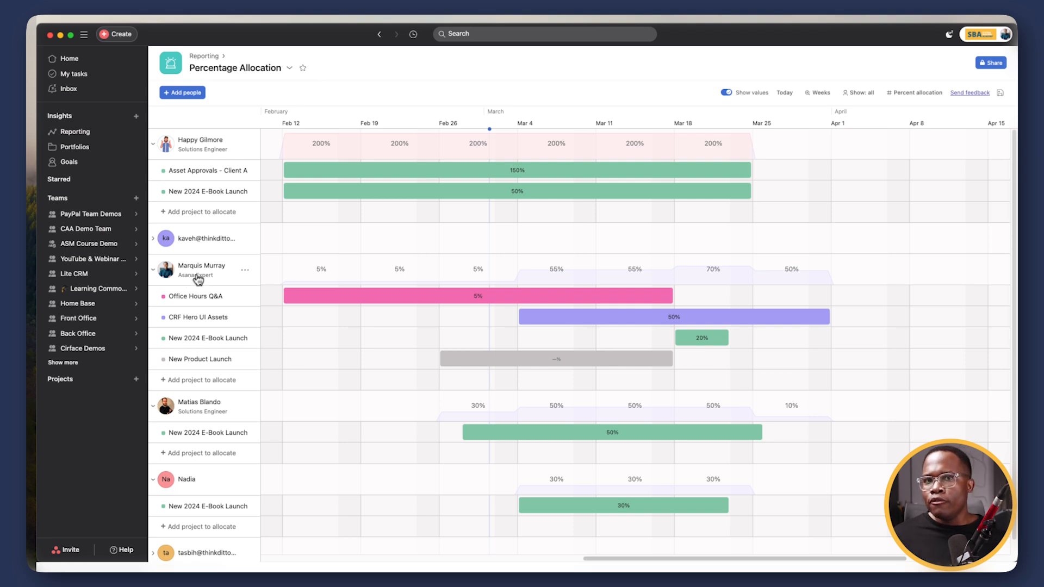
{"action": "mouse_move", "coordinate": [202, 277]}
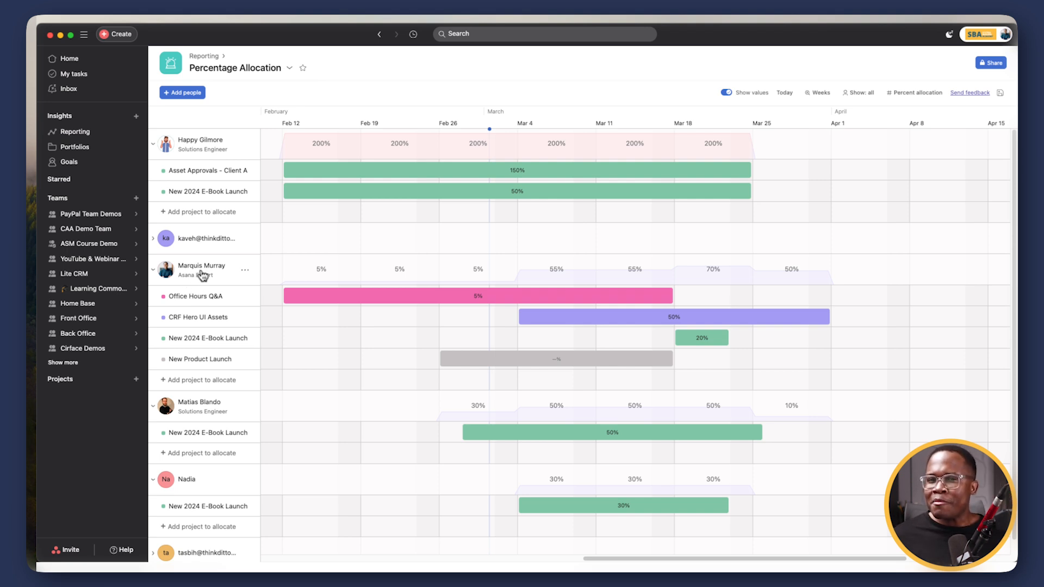
{"action": "left_click", "coordinate": [196, 295]}
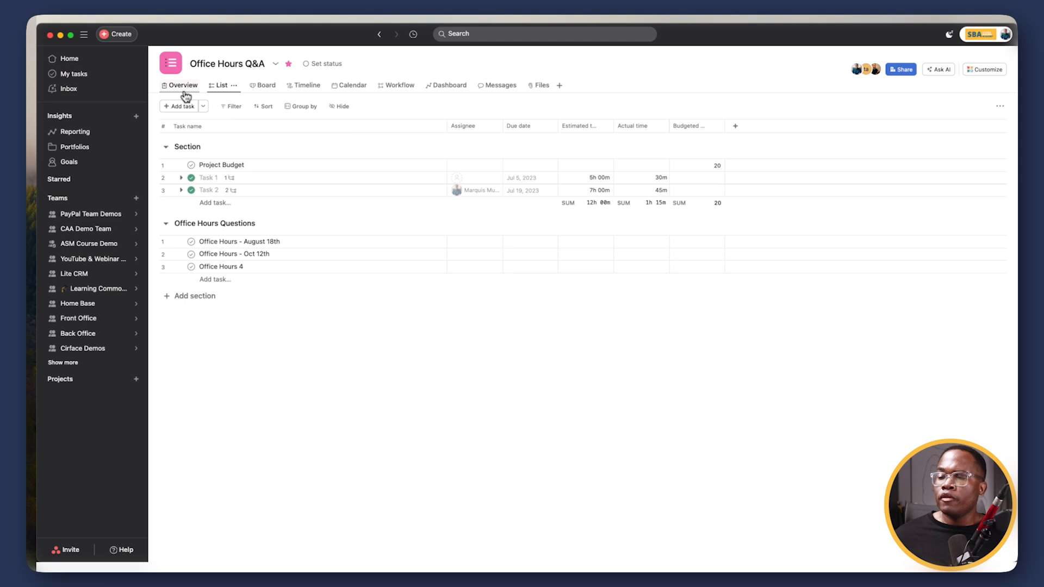
In the Office Hours Q&A overview, give two members the roles Asana Expert and Another Asana Expert.
{"action": "left_click", "coordinate": [181, 85]}
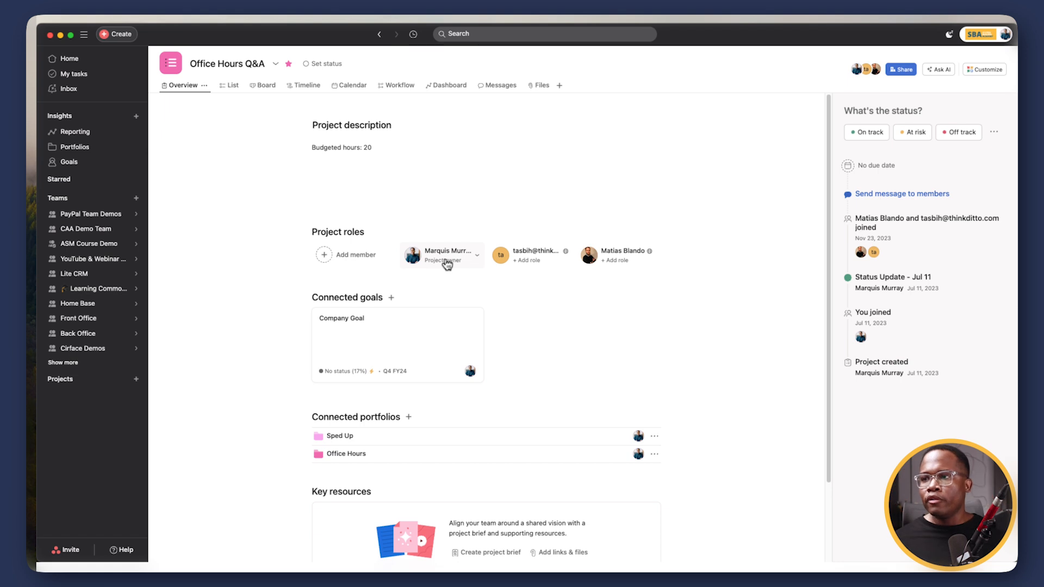
{"action": "left_click", "coordinate": [445, 255]}
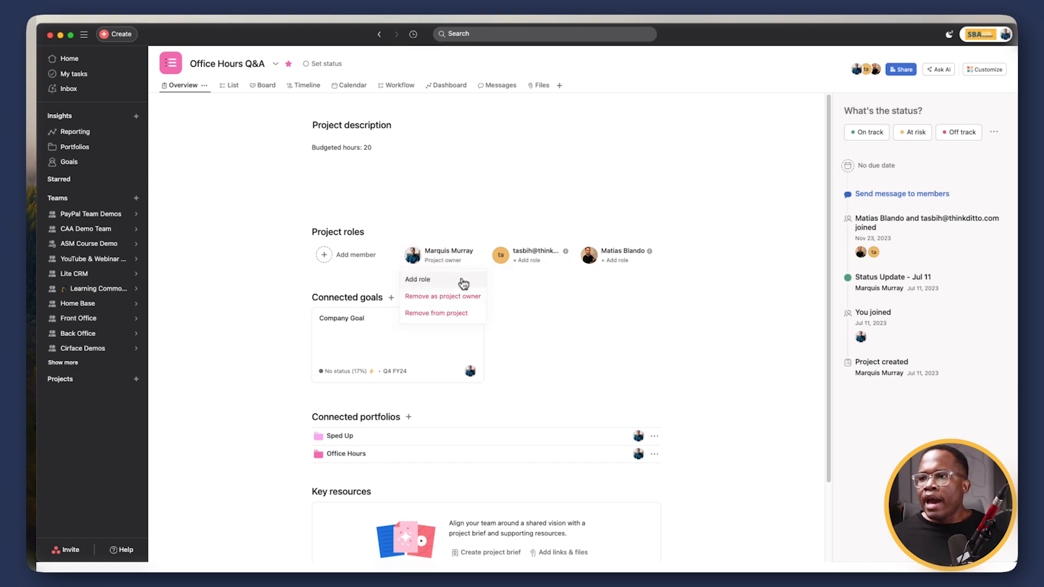
{"action": "left_click", "coordinate": [566, 251]}
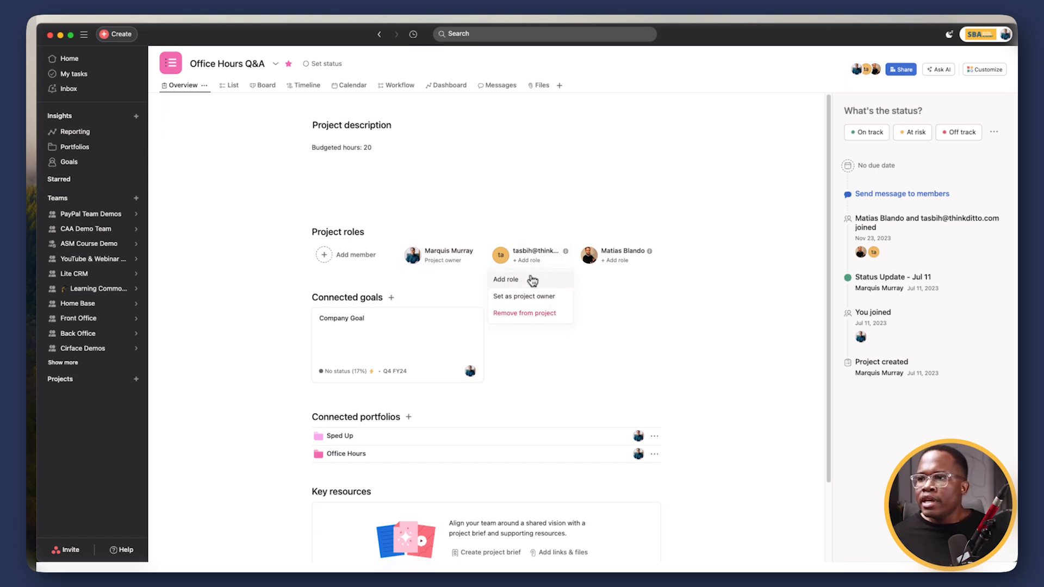
{"action": "left_click", "coordinate": [506, 279]}
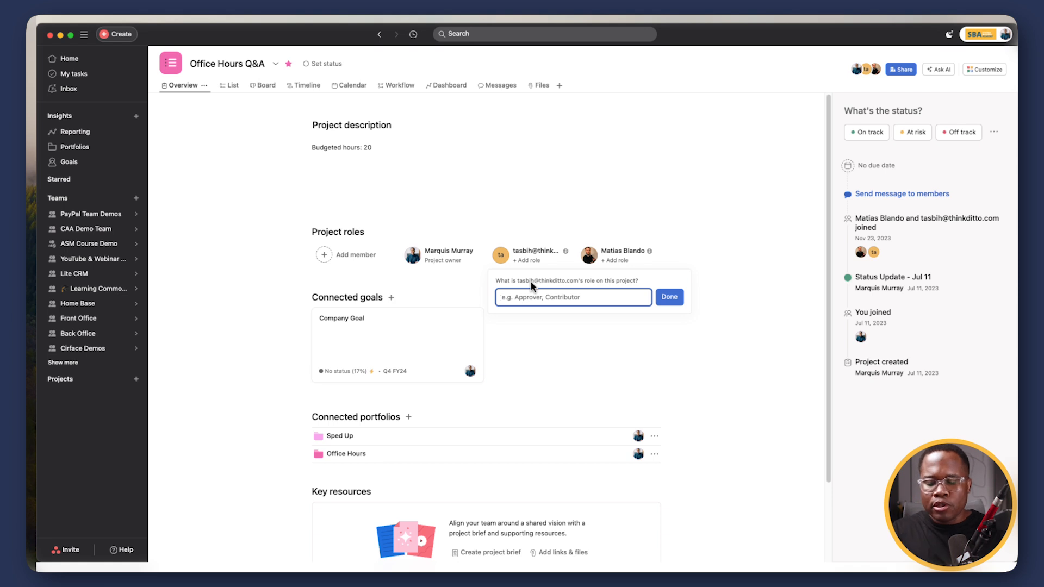
{"action": "type", "text": "Asana Ex"}
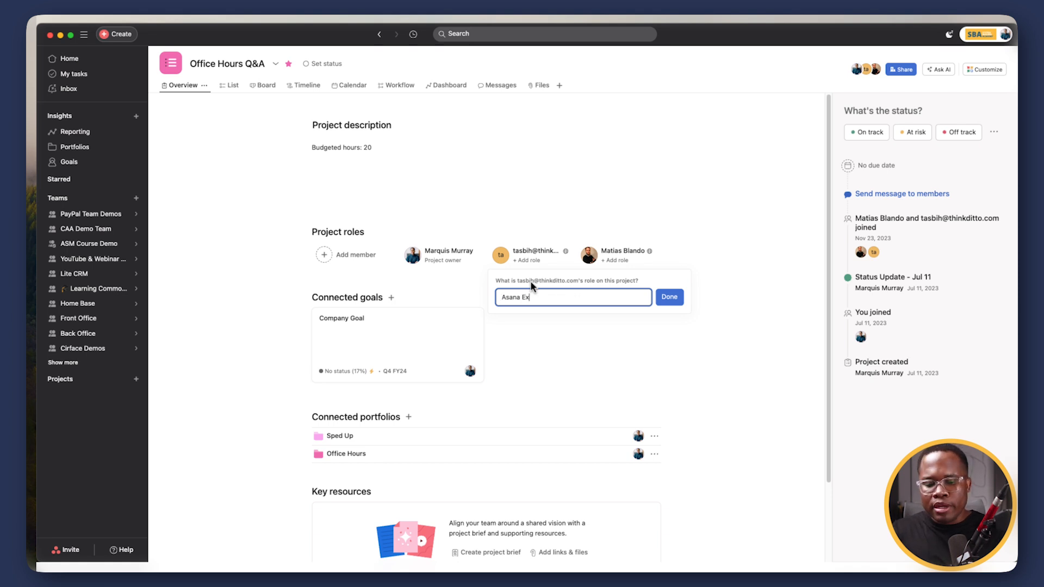
{"action": "left_click", "coordinate": [668, 296]}
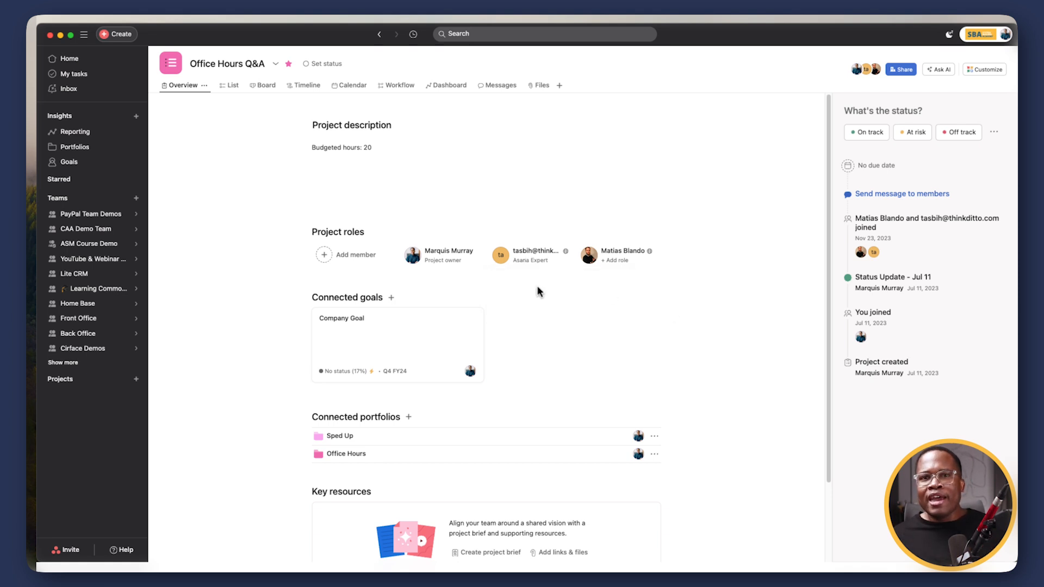
{"action": "left_click", "coordinate": [611, 253]}
{"action": "type", "text": "Another Asana Expert"}
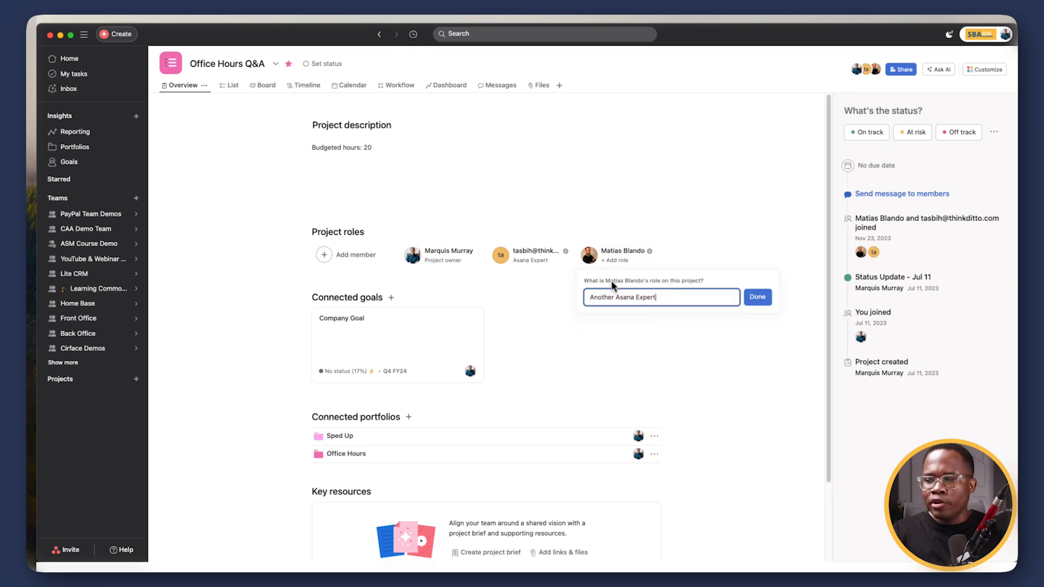
{"action": "left_click", "coordinate": [756, 297]}
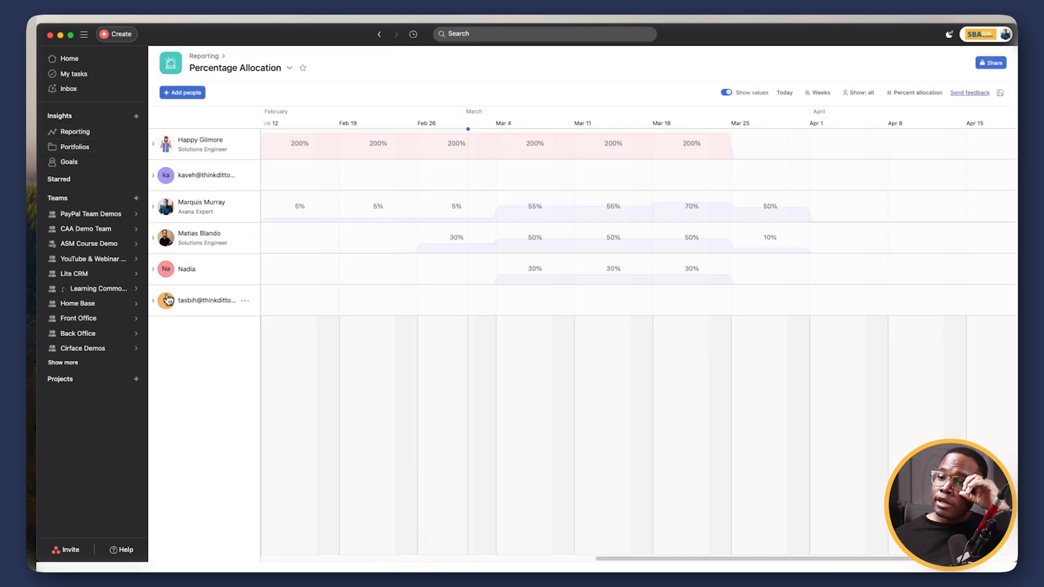
{"action": "mouse_move", "coordinate": [205, 247]}
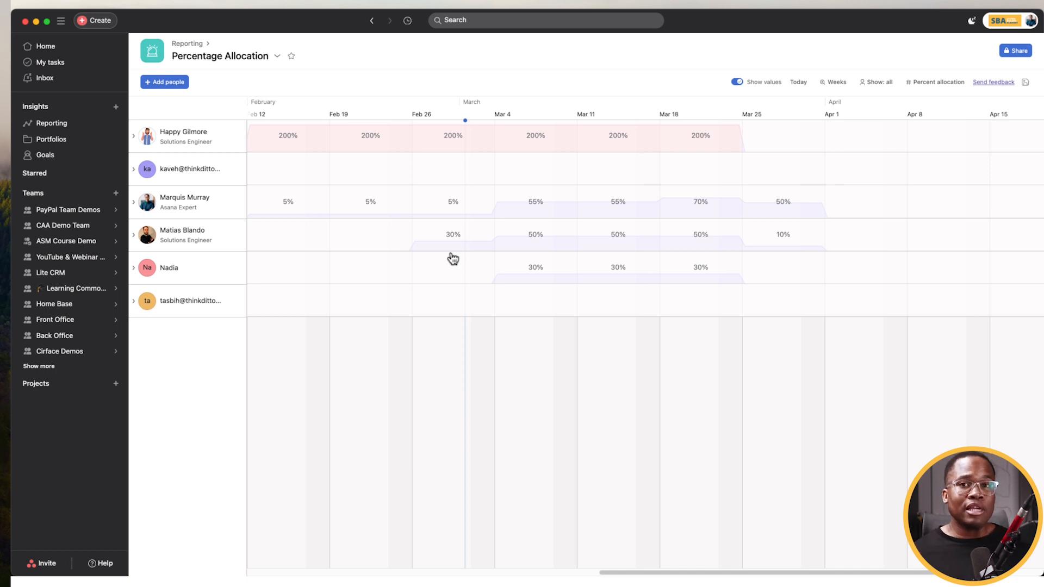
Open the 'Show: all' people filter in the Percentage Allocation plan toolbar.
{"action": "left_click", "coordinate": [874, 82]}
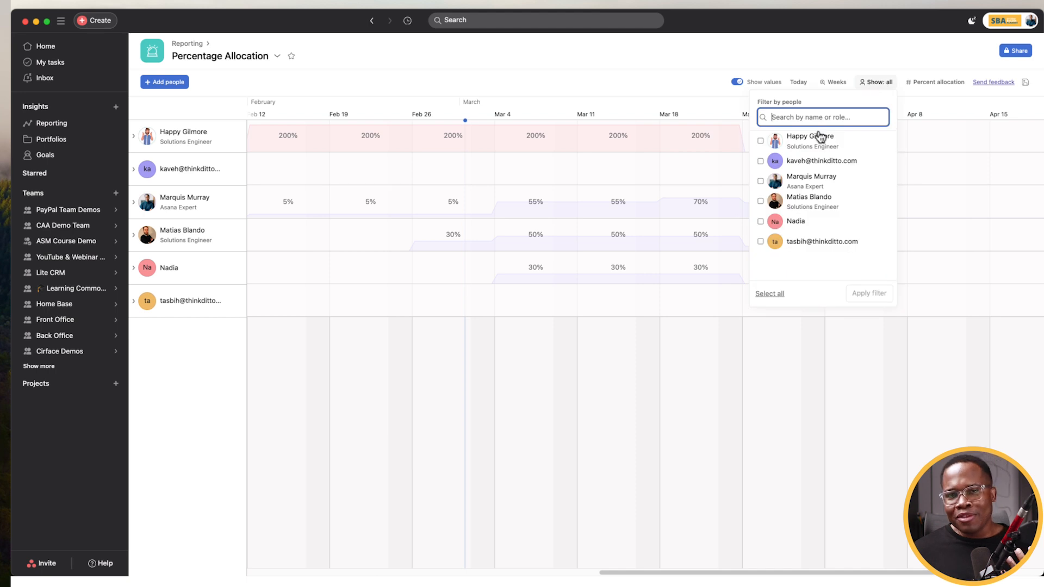